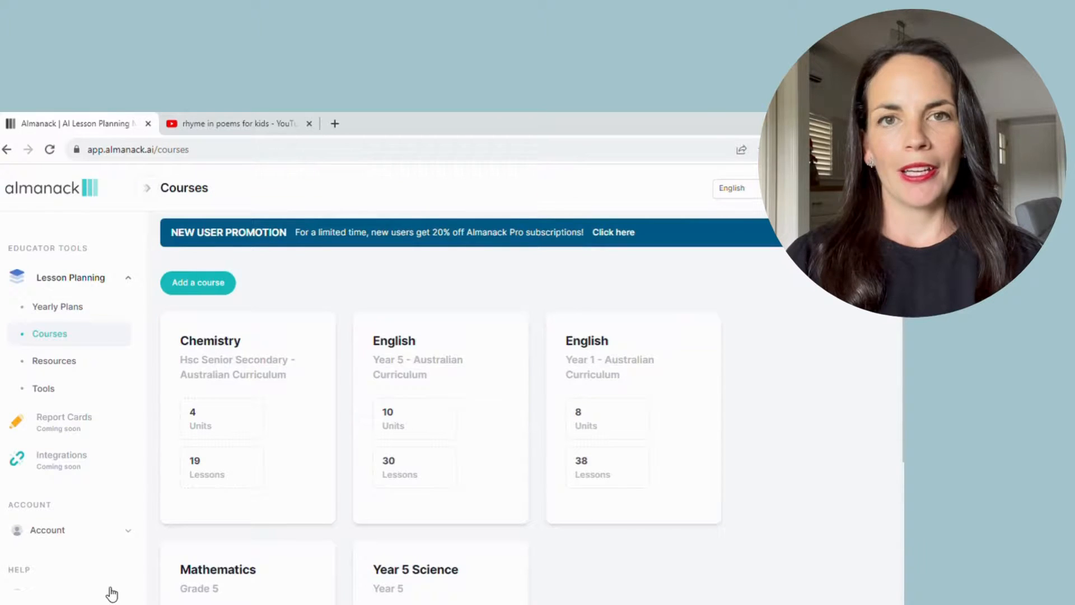
pyautogui.moveTo(718, 531)
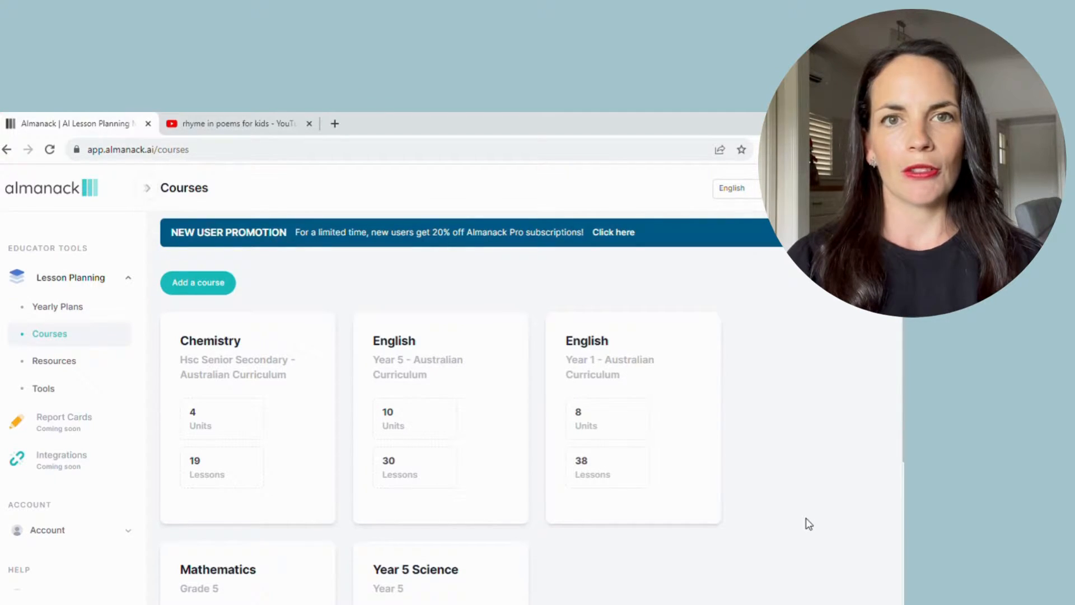
pyautogui.moveTo(259, 399)
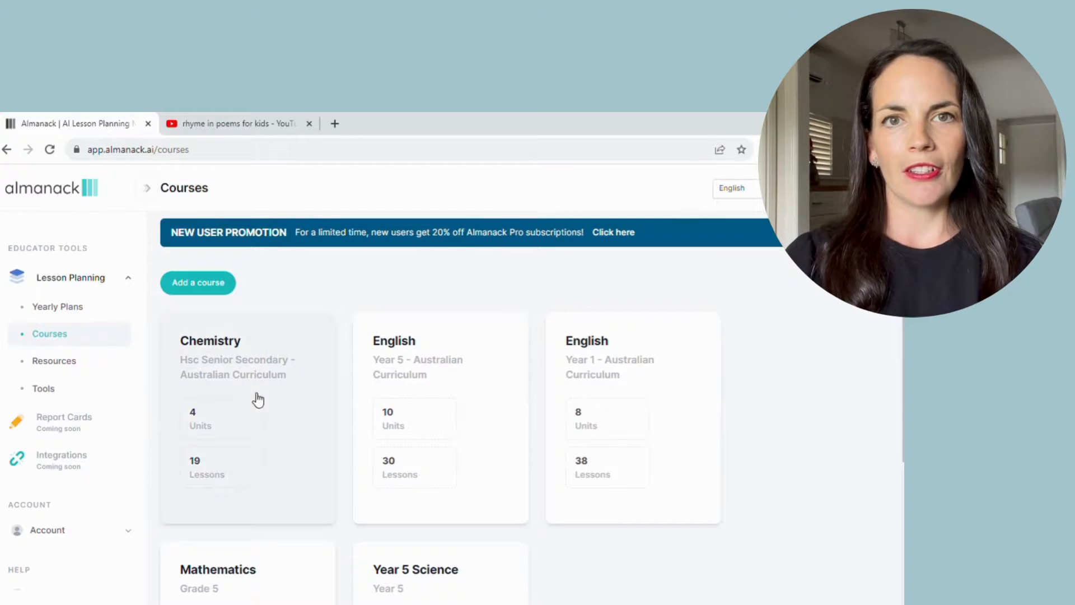
# Start a new course, browse the available curricula, then abandon it without saving
pyautogui.click(198, 282)
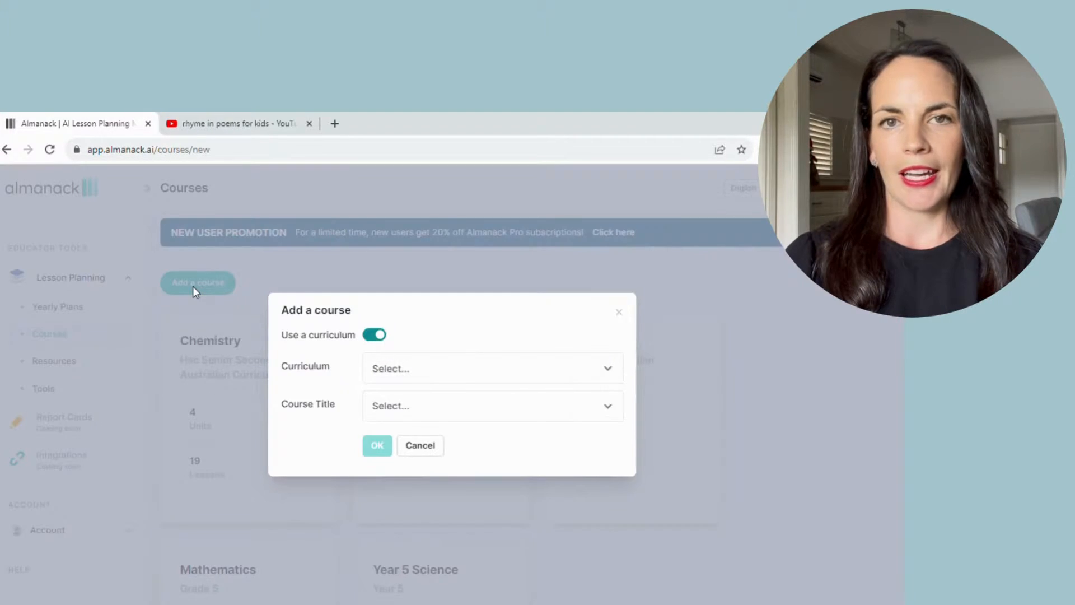
pyautogui.click(490, 368)
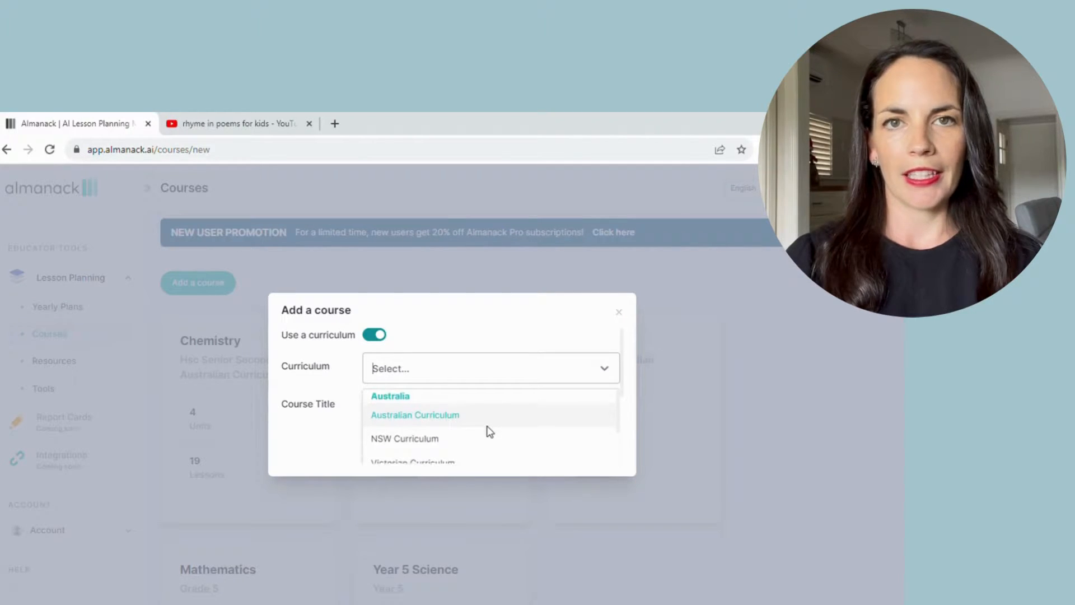
pyautogui.scroll(-3)
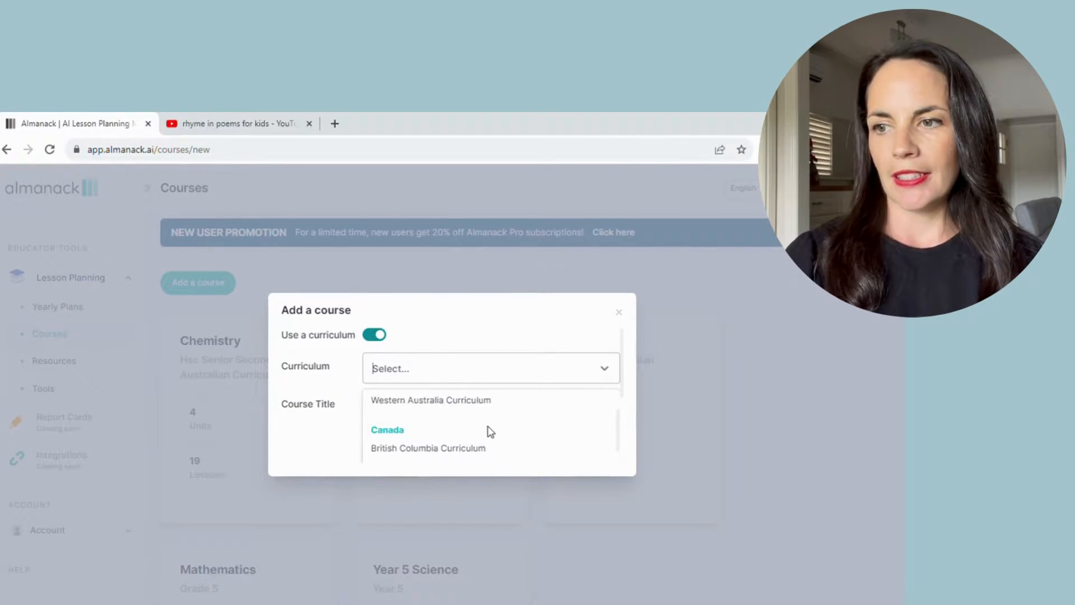
pyautogui.scroll(-3)
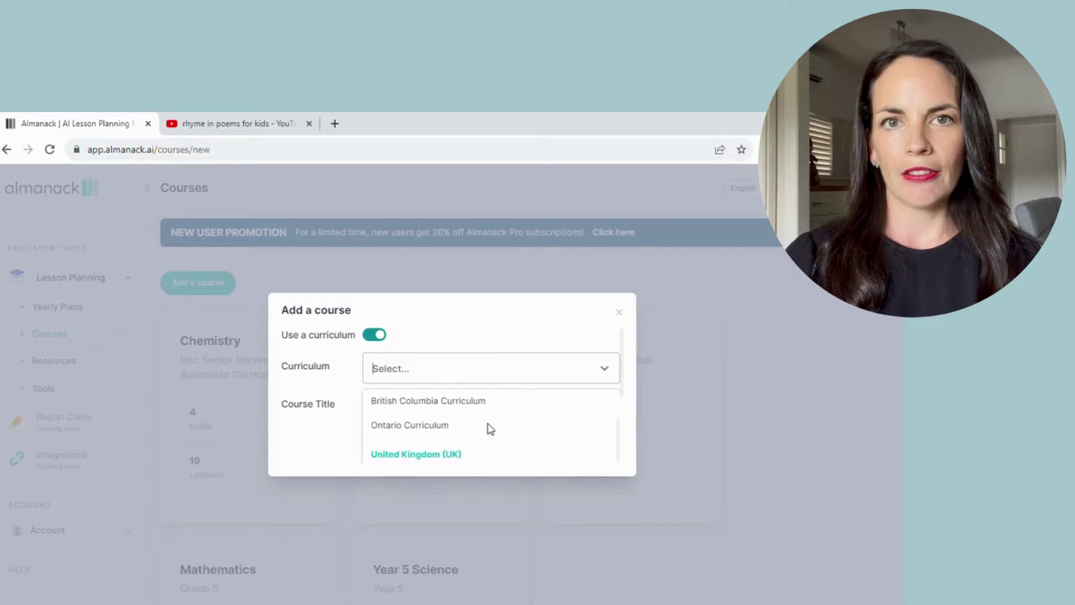
pyautogui.scroll(-3)
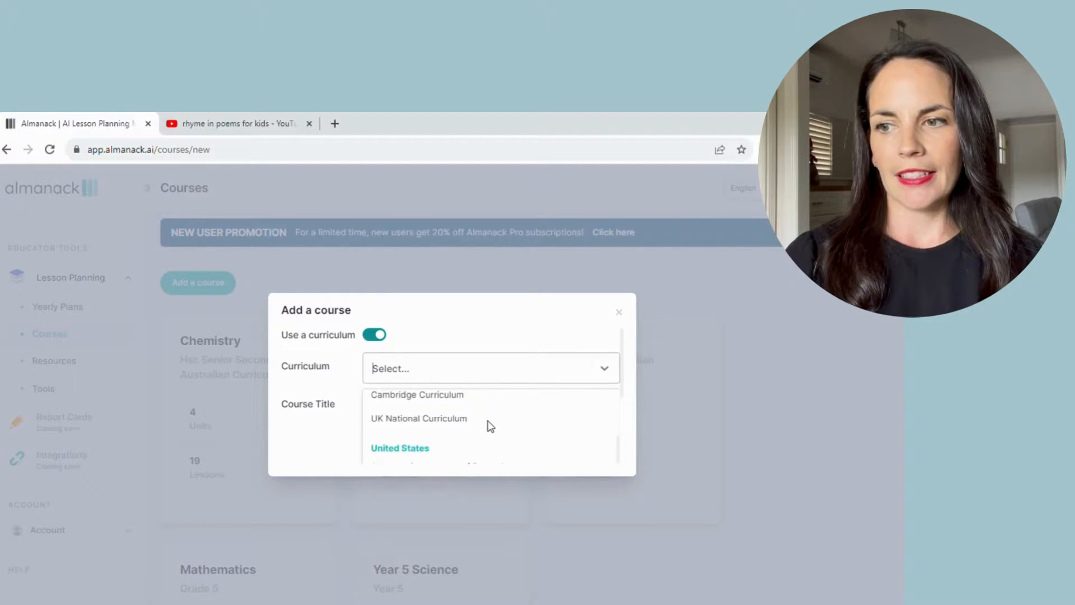
pyautogui.scroll(-3)
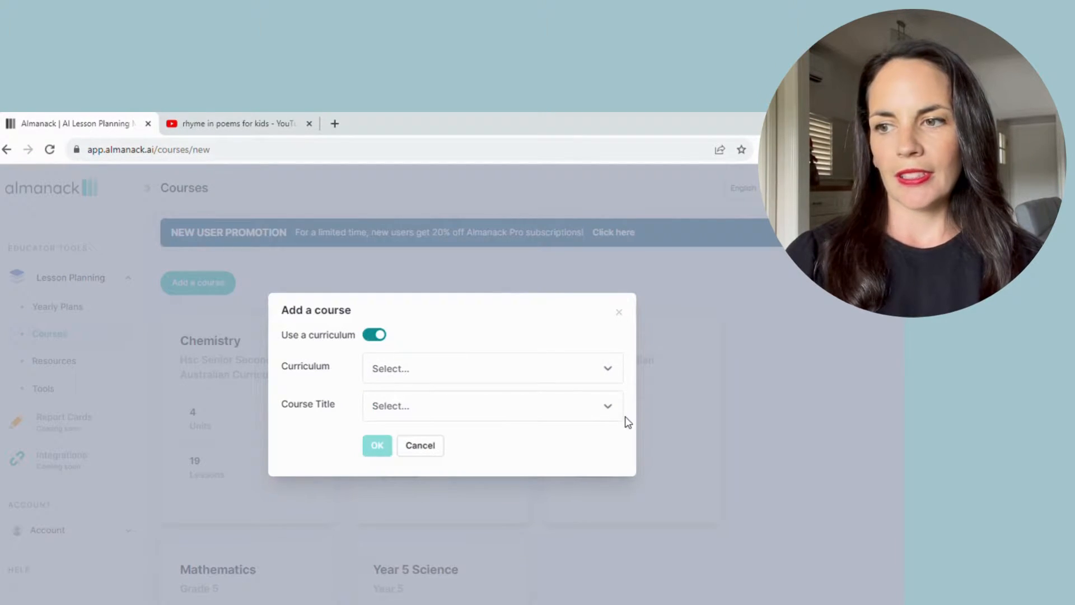
pyautogui.moveTo(405, 417)
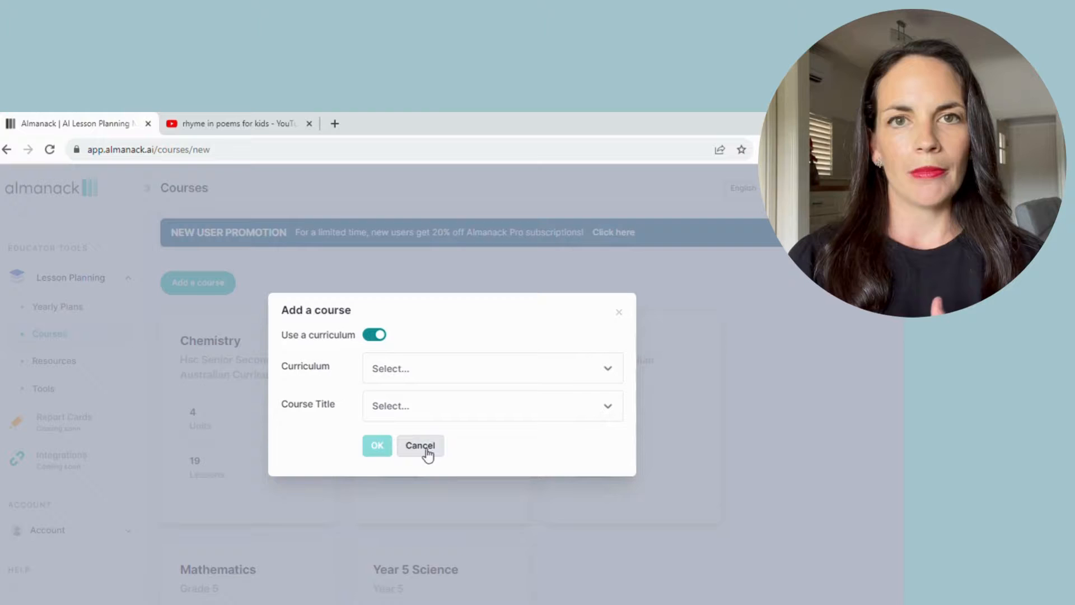
pyautogui.click(420, 444)
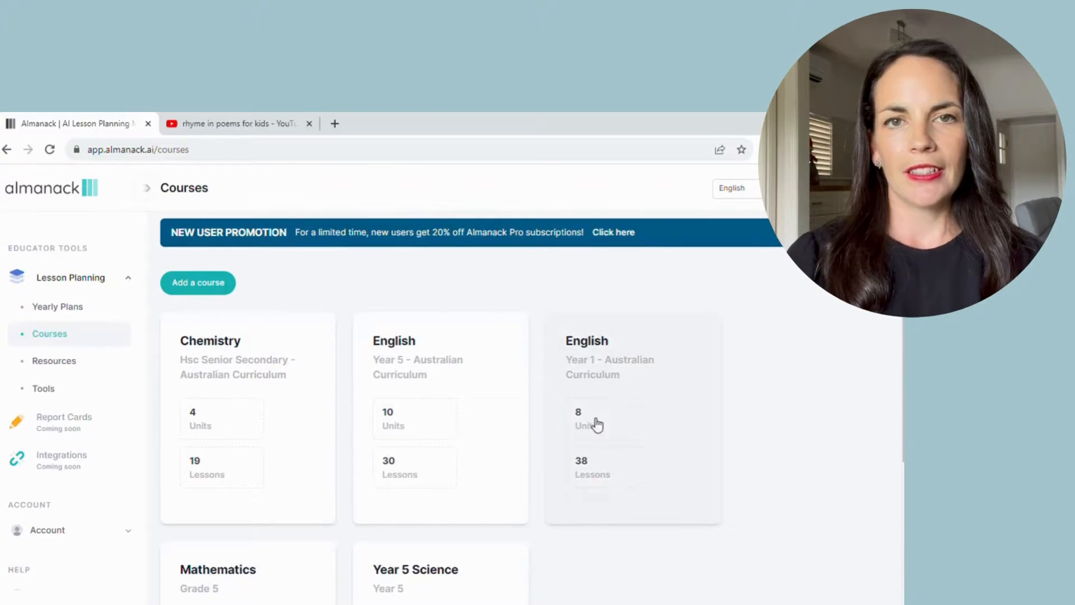
# Open the Year 1 English course and scroll through its units
pyautogui.click(631, 418)
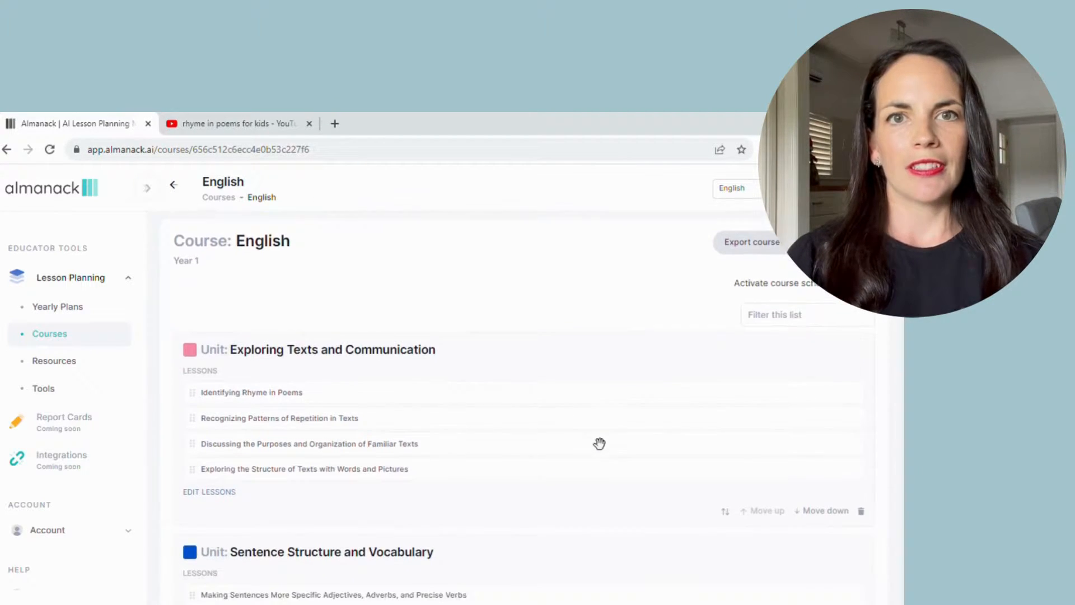
pyautogui.scroll(-3)
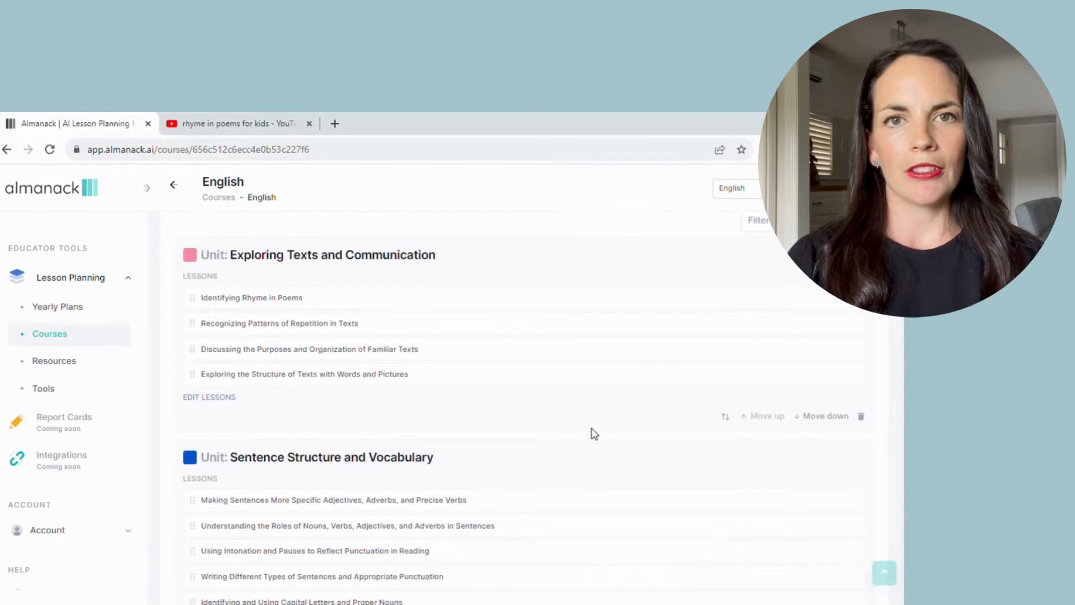
pyautogui.scroll(-3)
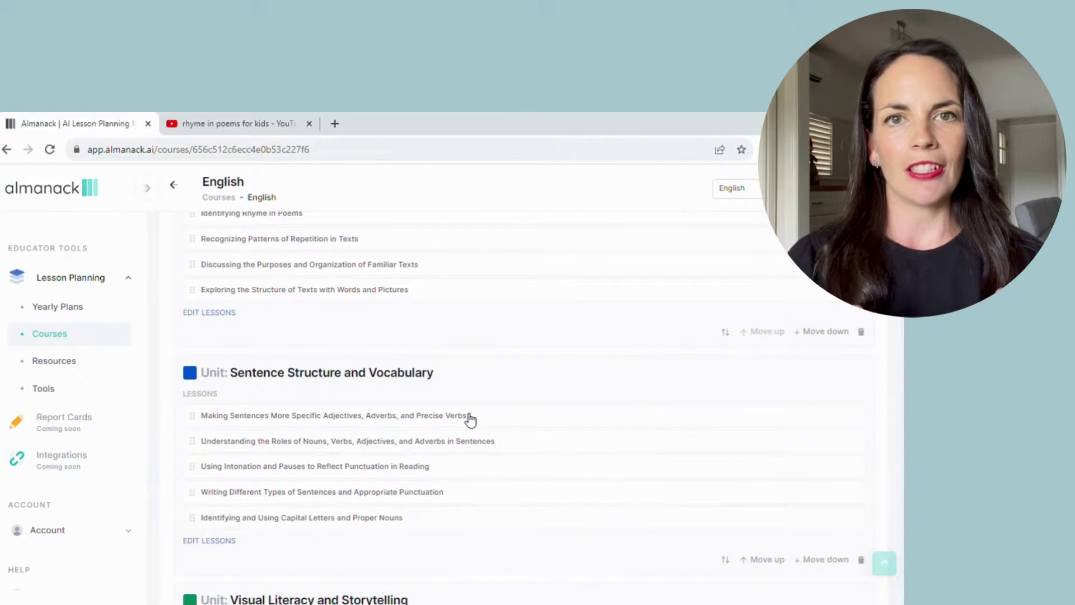
pyautogui.scroll(3)
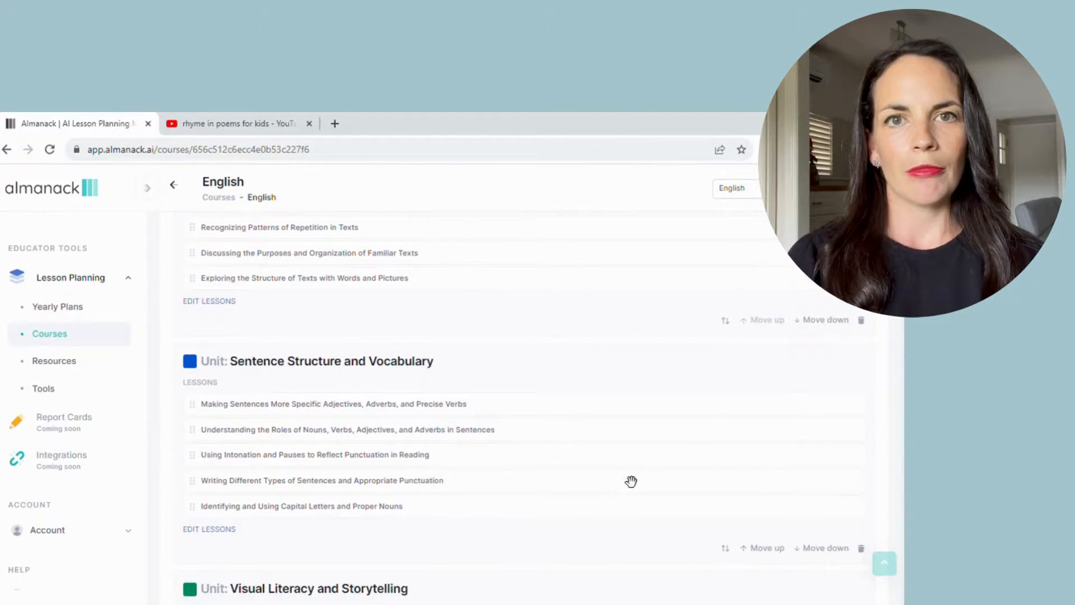
pyautogui.scroll(-3)
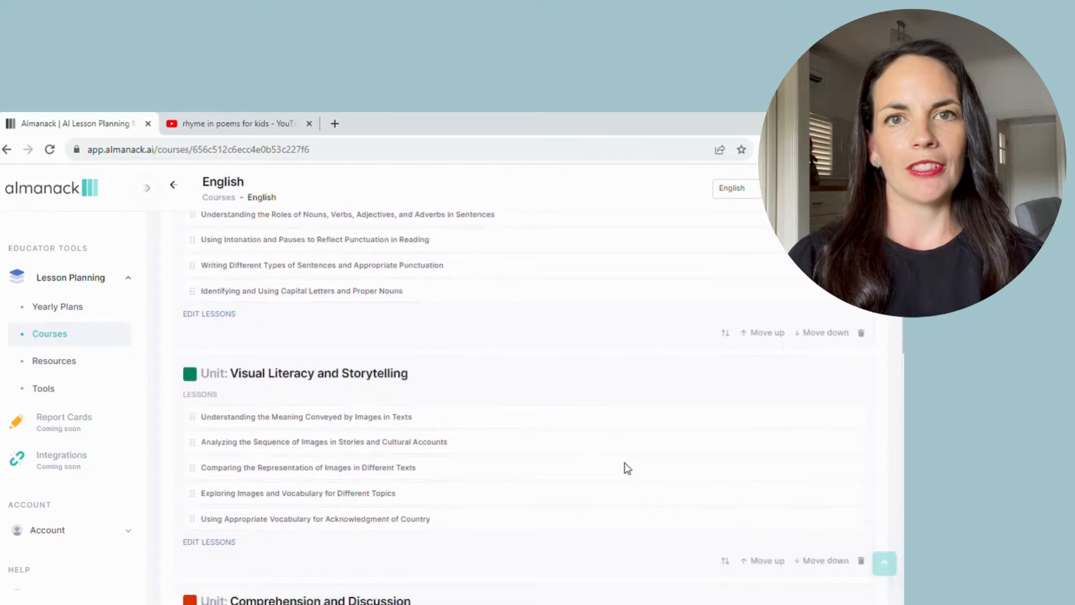
pyautogui.scroll(-3)
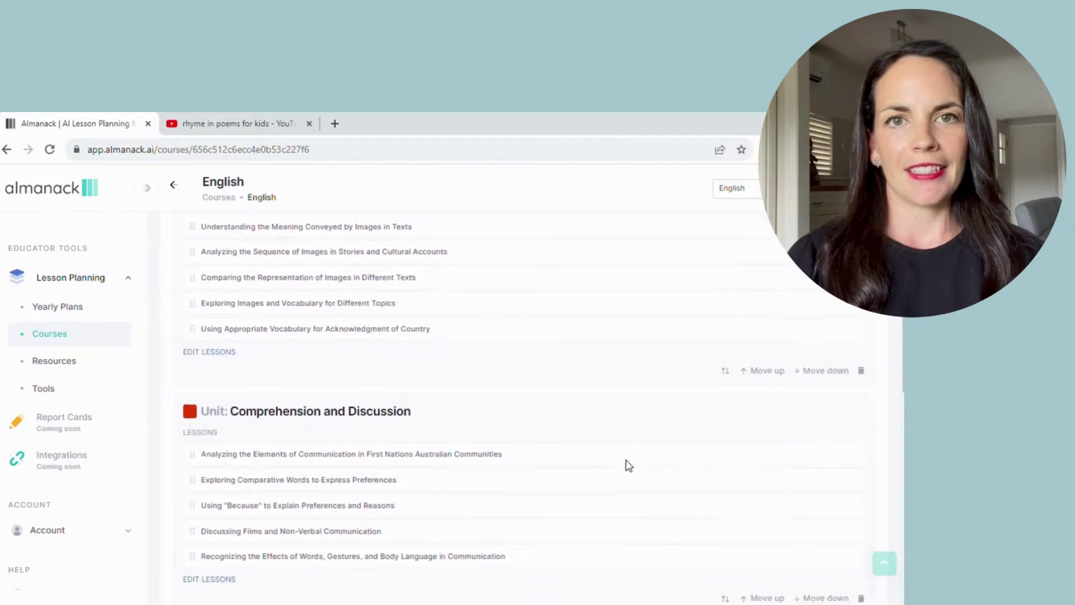
pyautogui.scroll(3)
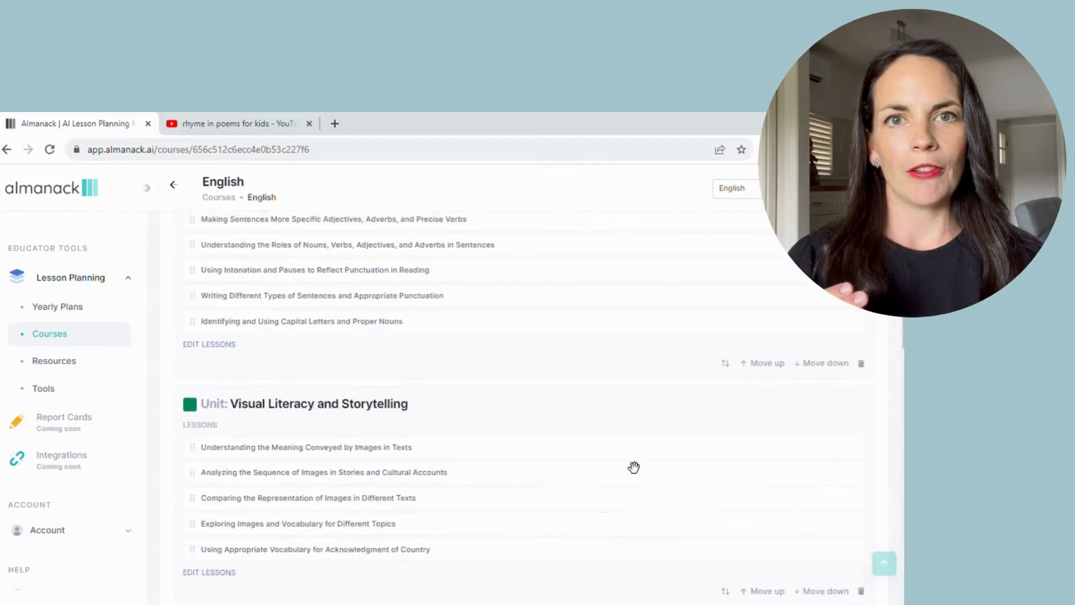
pyautogui.scroll(3)
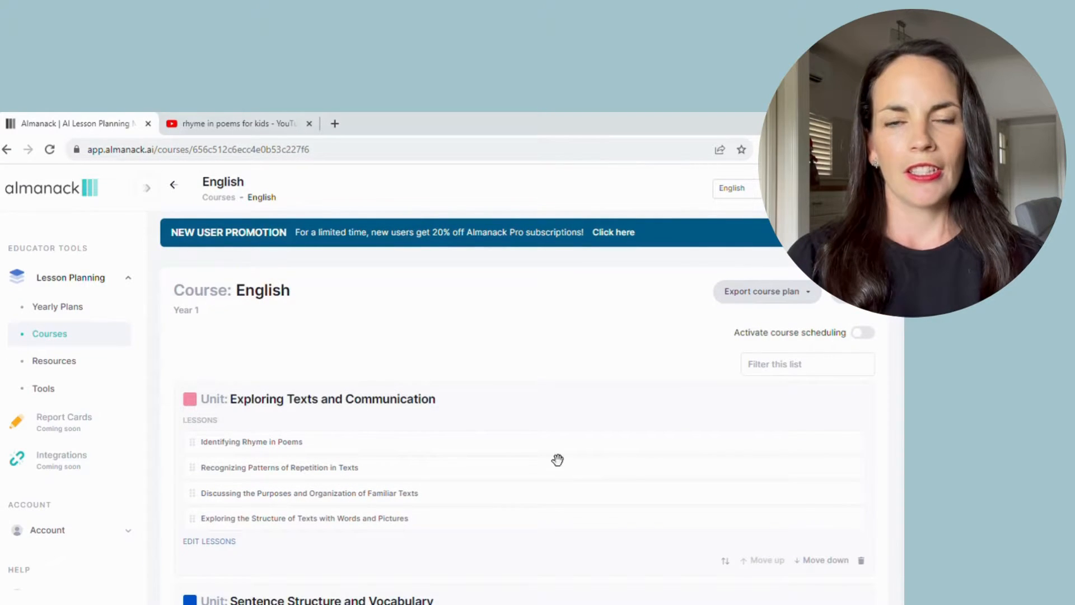
pyautogui.moveTo(527, 459)
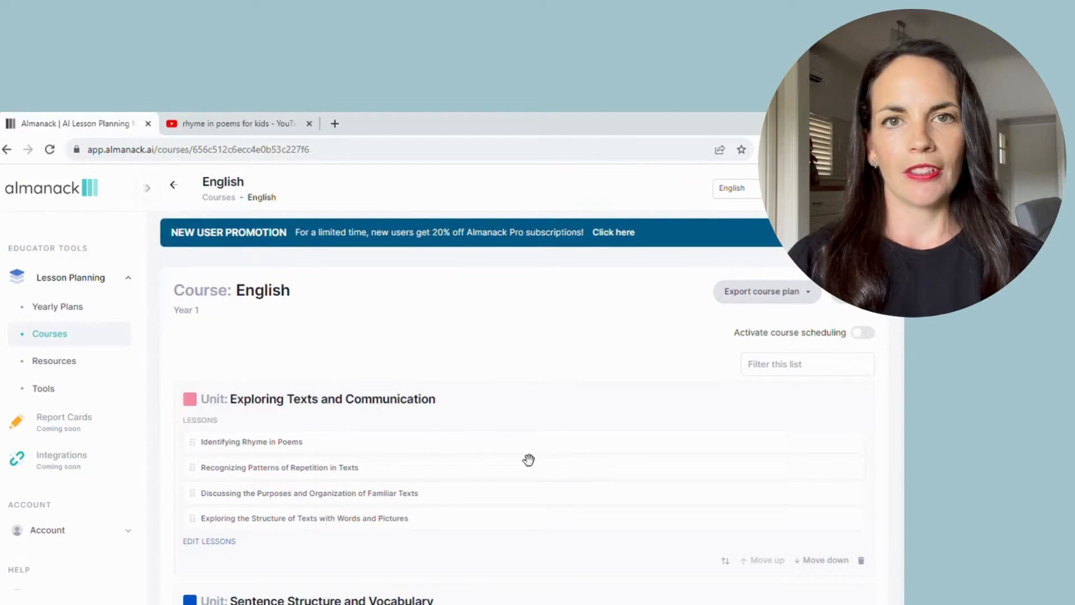
pyautogui.moveTo(120, 418)
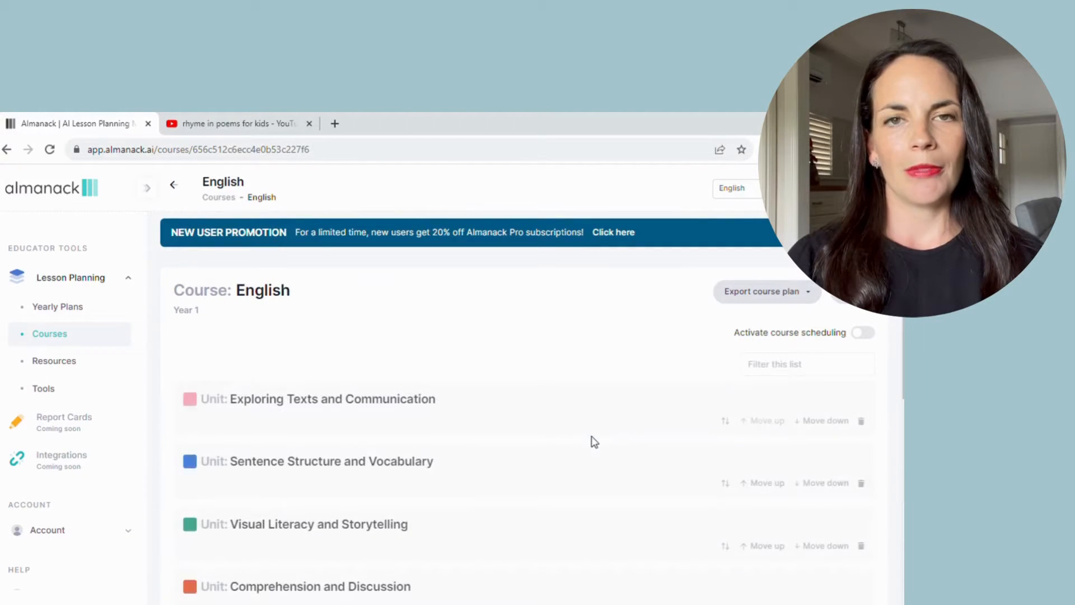
# Show the lessons under each unit, review them, then go to the Tools page
pyautogui.click(333, 399)
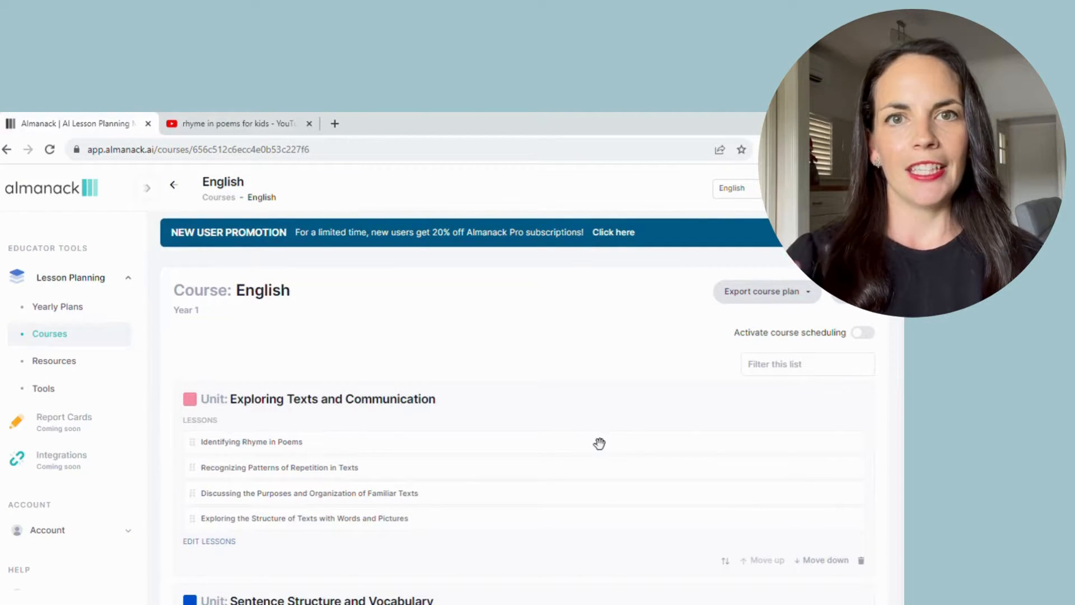
pyautogui.scroll(-3)
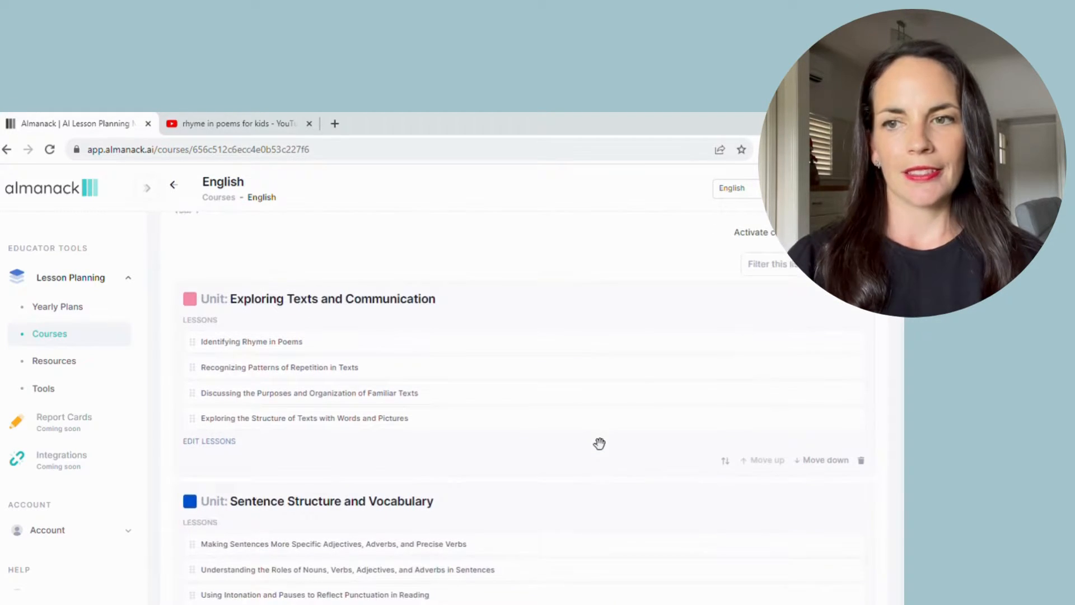
pyautogui.scroll(-3)
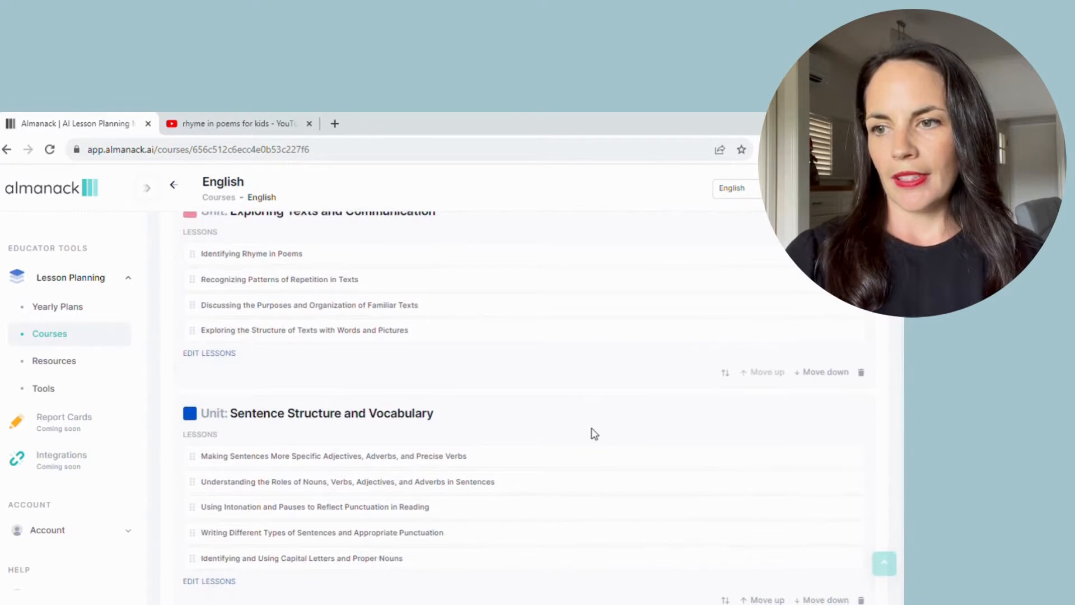
pyautogui.scroll(-3)
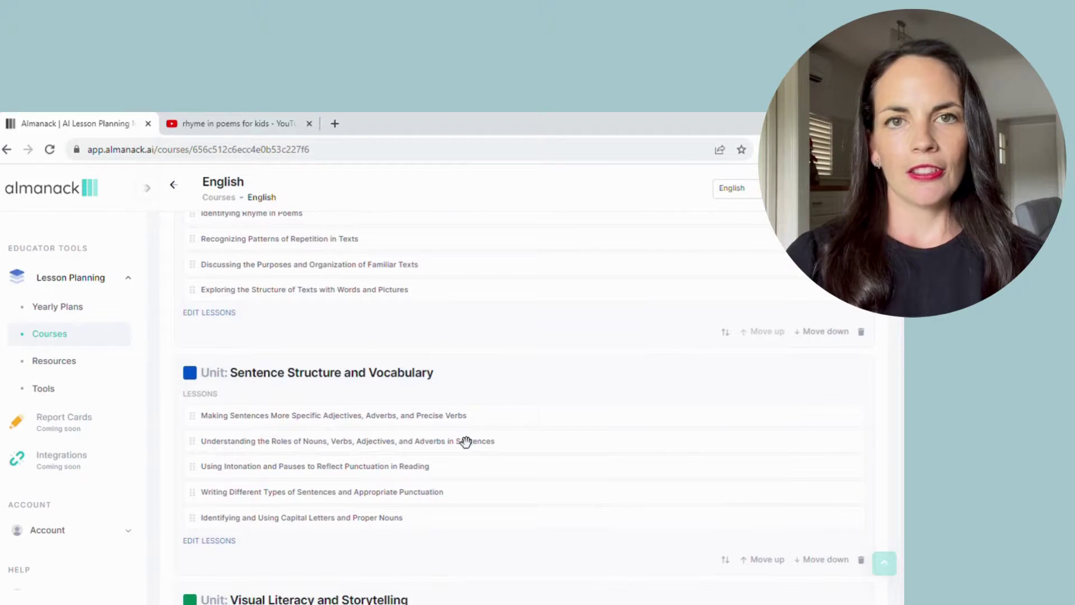
pyautogui.scroll(-3)
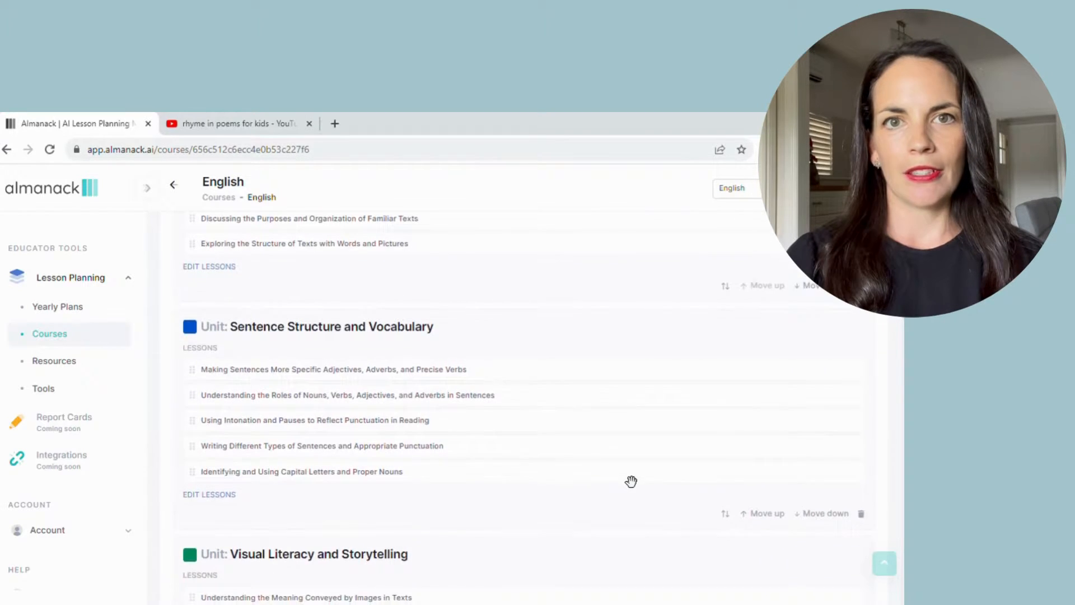
pyautogui.click(43, 388)
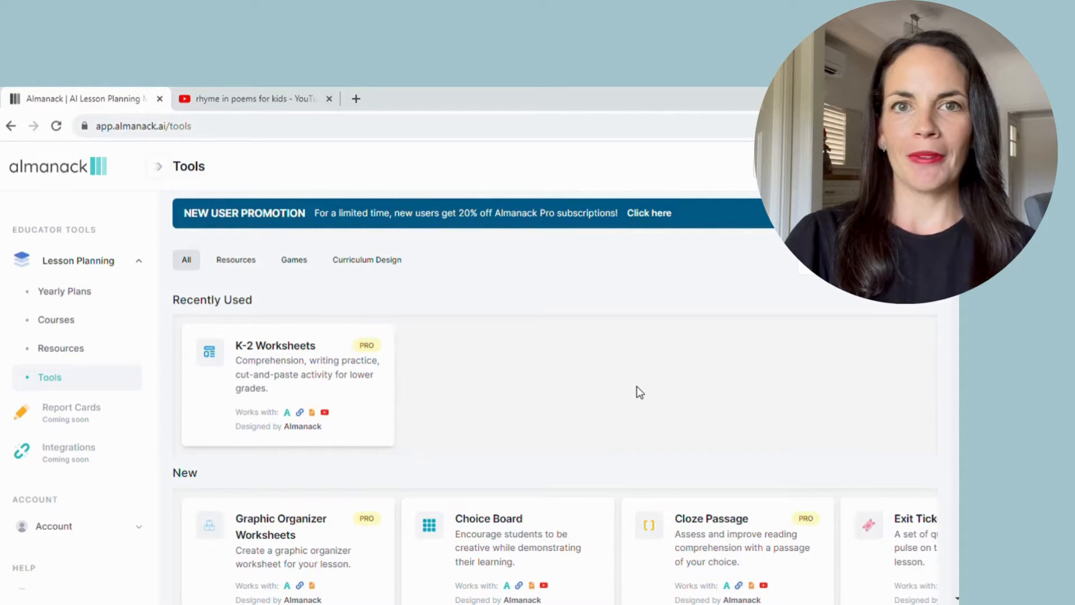
# Scroll through the Tools catalogue of popular, games and all educator tools
pyautogui.scroll(-3)
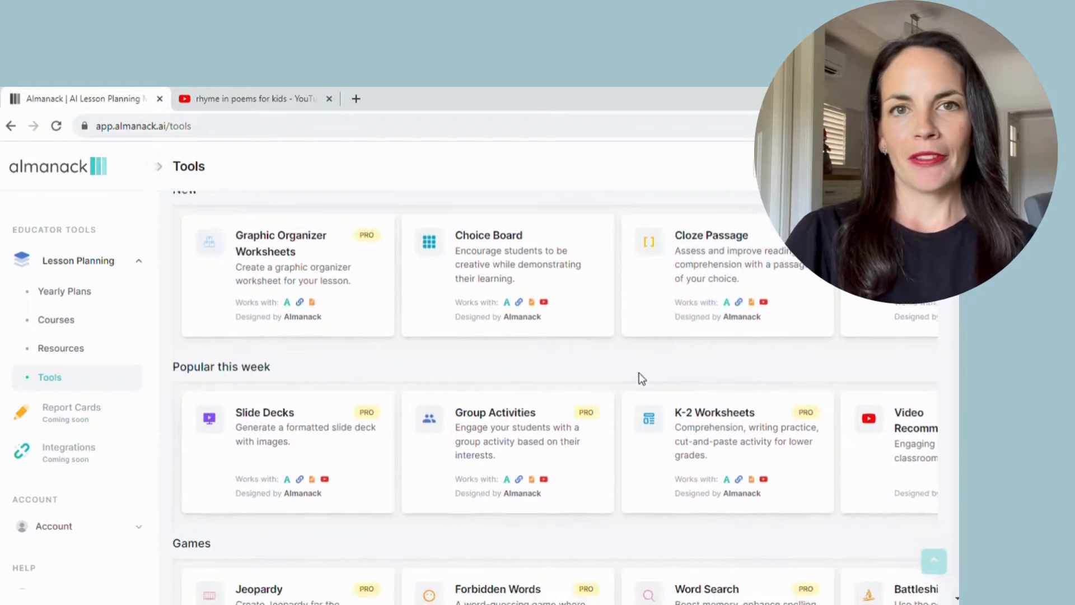
pyautogui.scroll(-3)
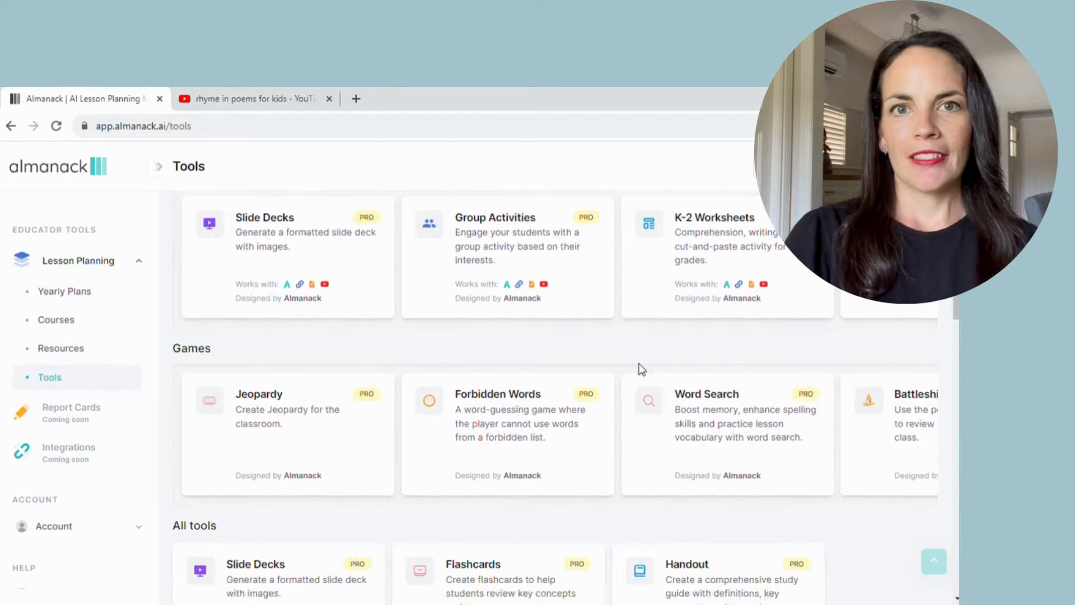
pyautogui.scroll(-3)
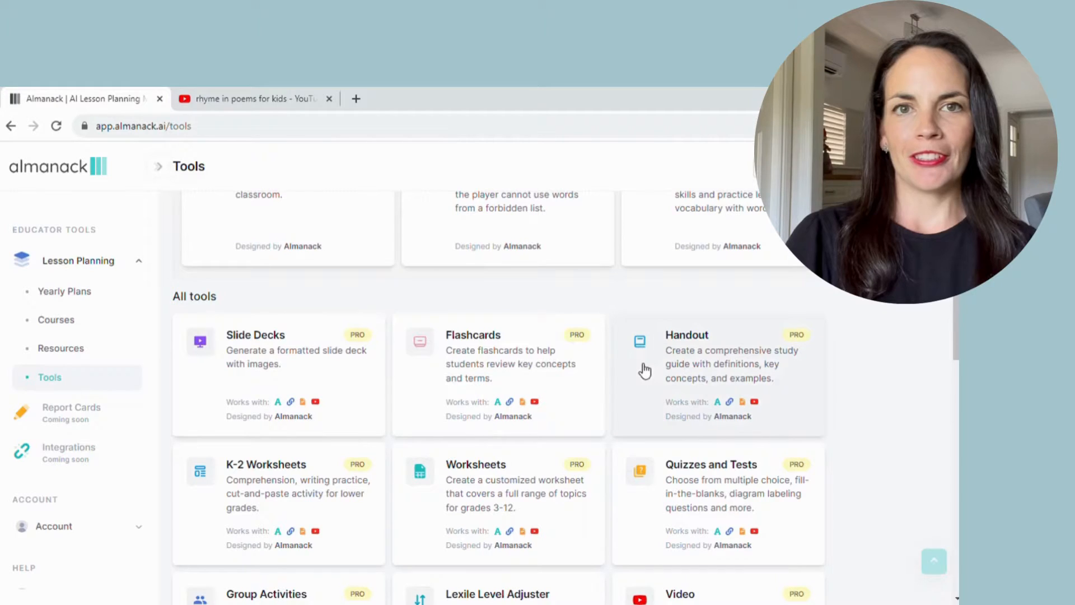
pyautogui.scroll(-3)
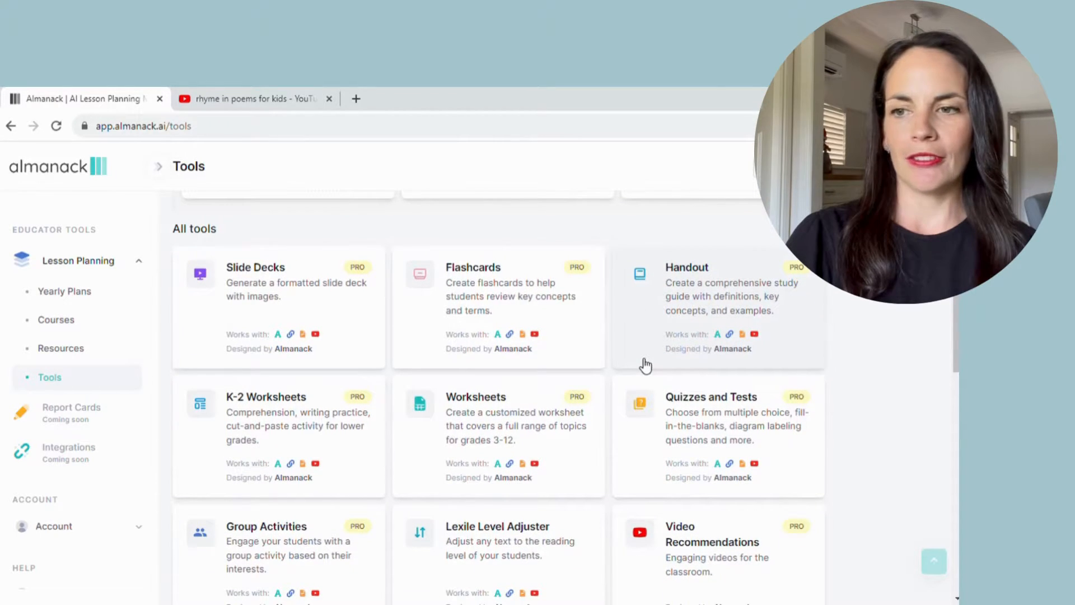
pyautogui.scroll(-3)
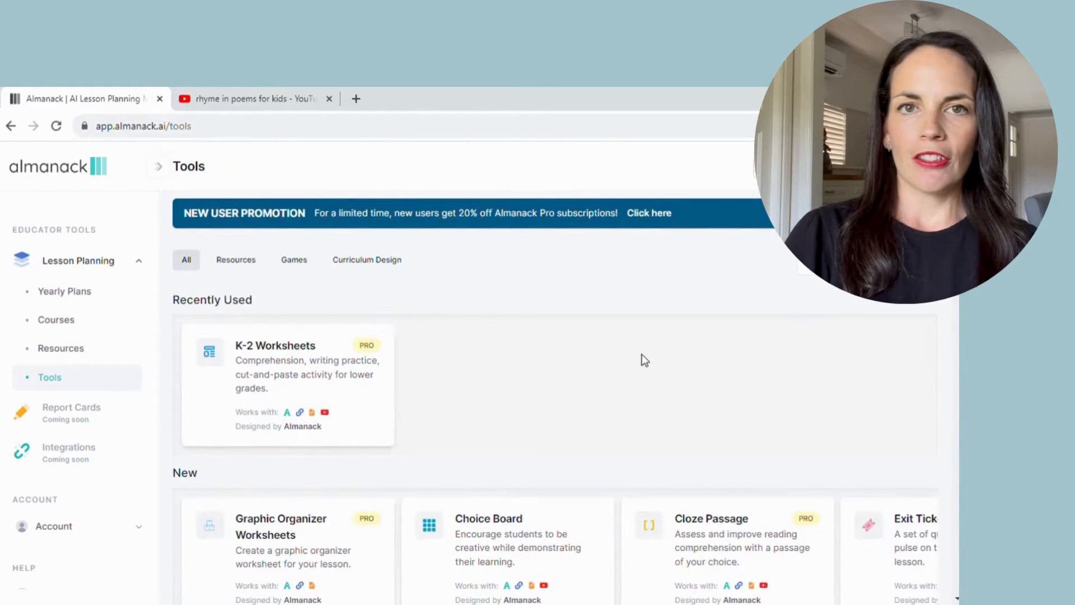
pyautogui.moveTo(333, 387)
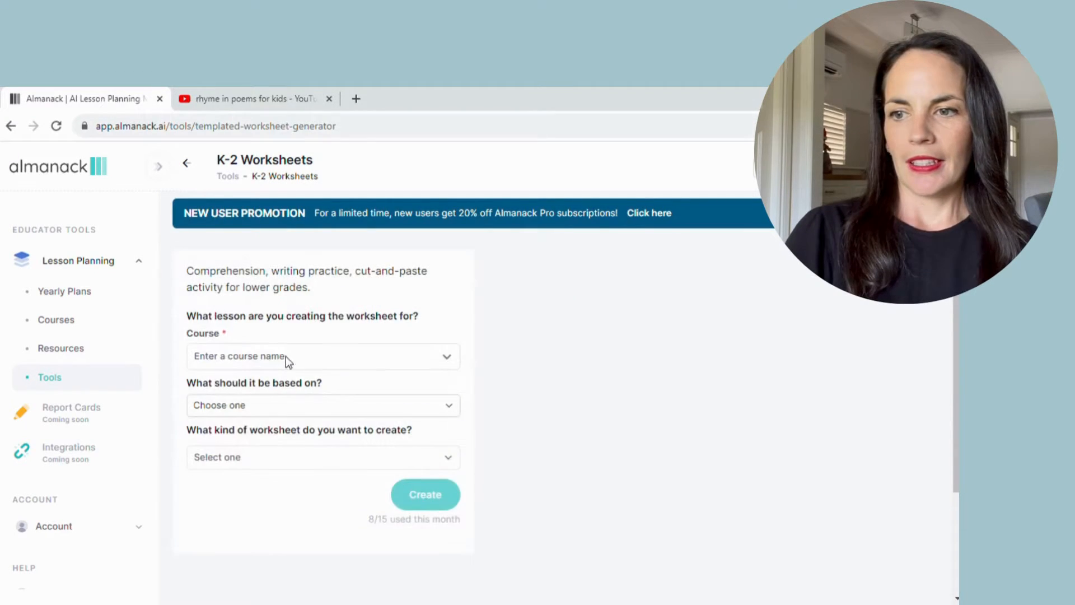
# Choose English - Year 1, lesson Identifying Rhyme in Poems, based on a YouTube video with CC
pyautogui.click(323, 356)
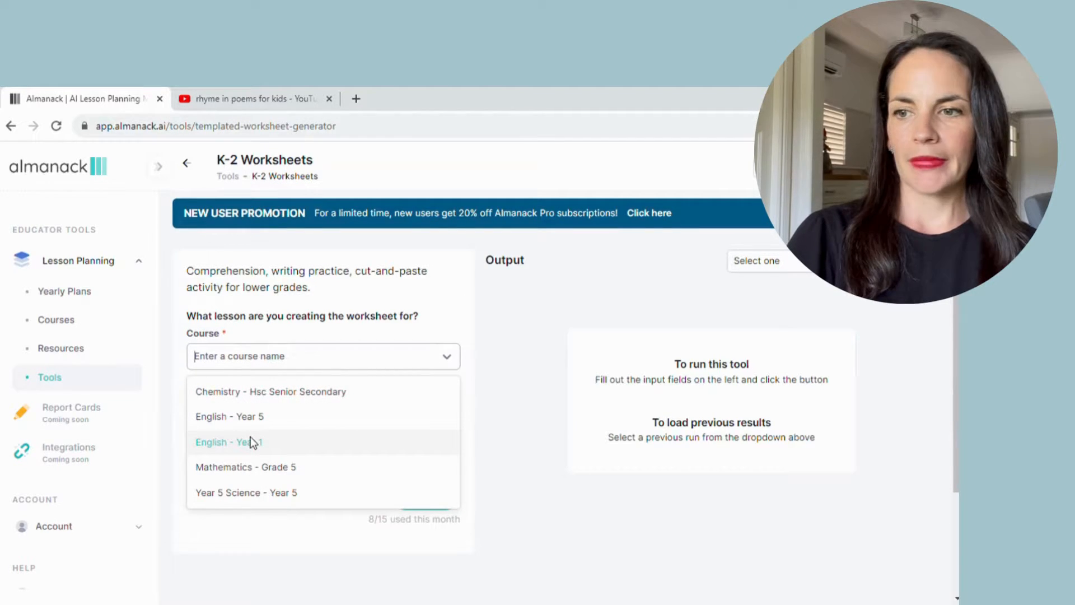
pyautogui.click(229, 441)
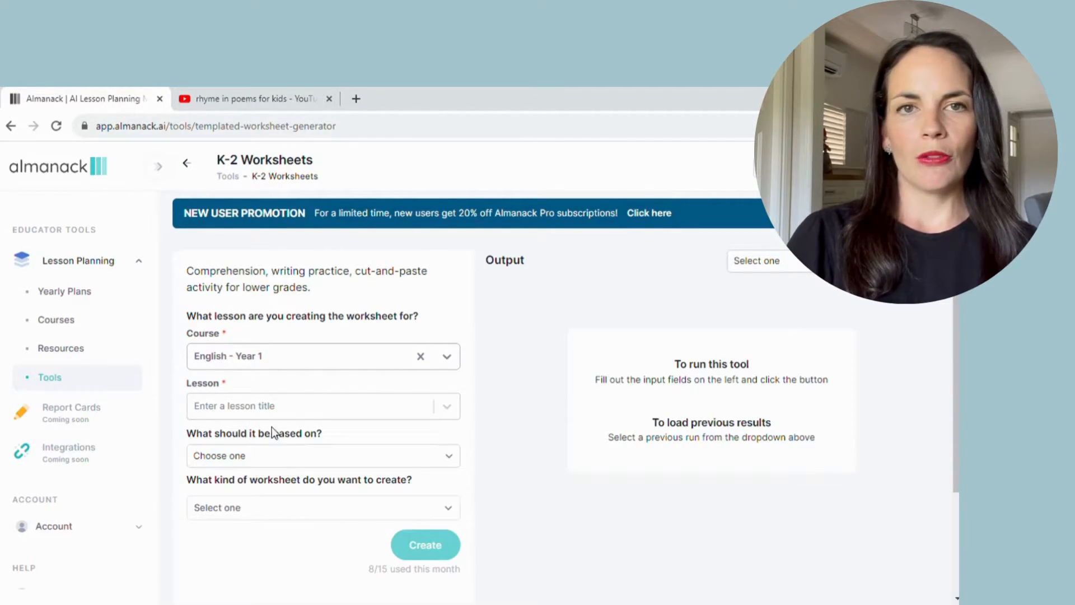
pyautogui.click(315, 406)
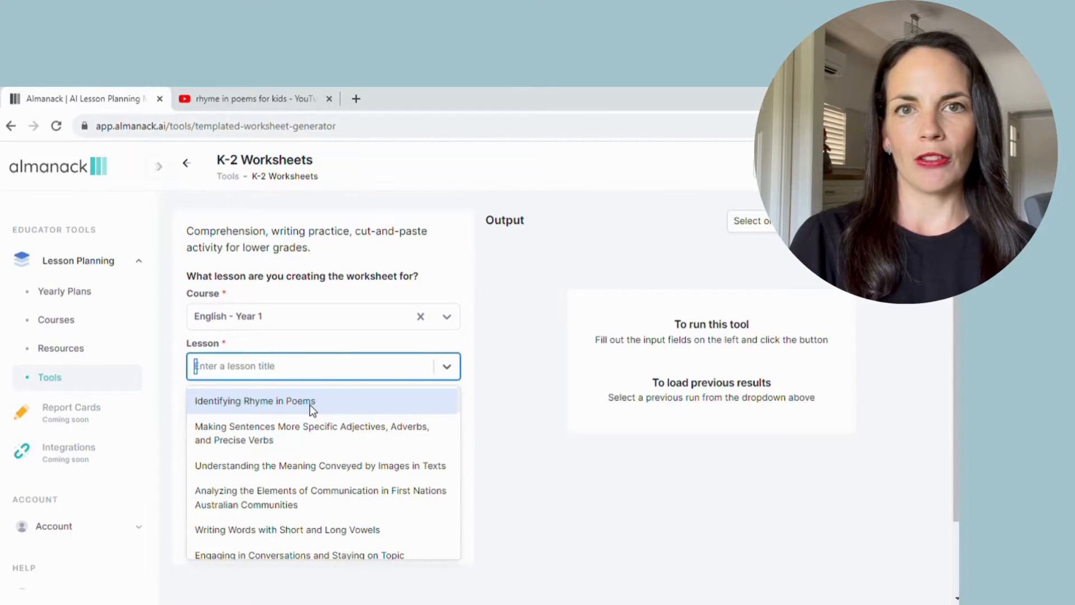
pyautogui.click(255, 401)
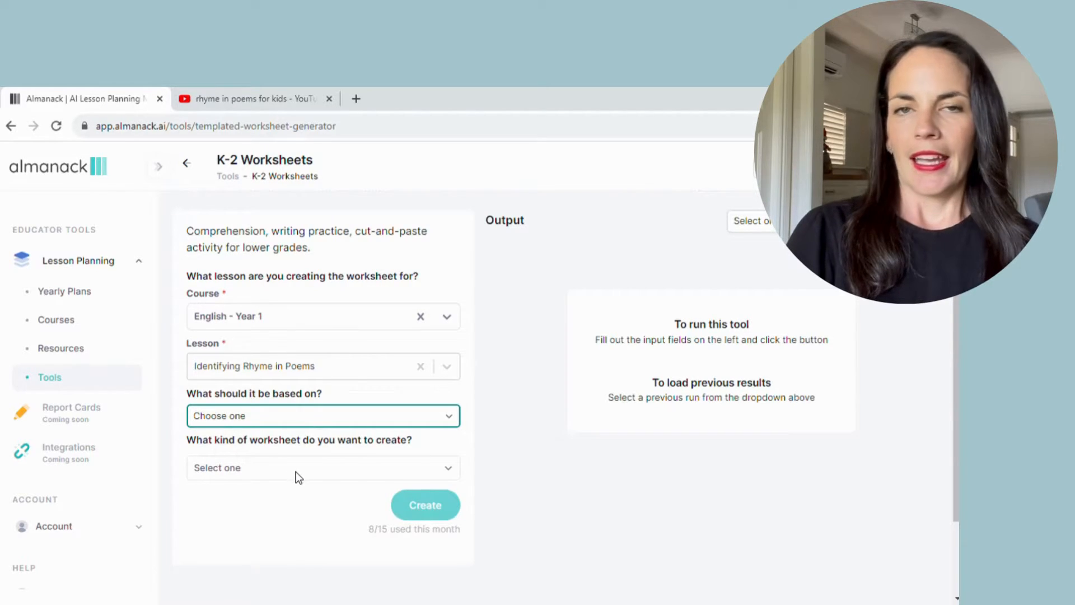
pyautogui.moveTo(286, 509)
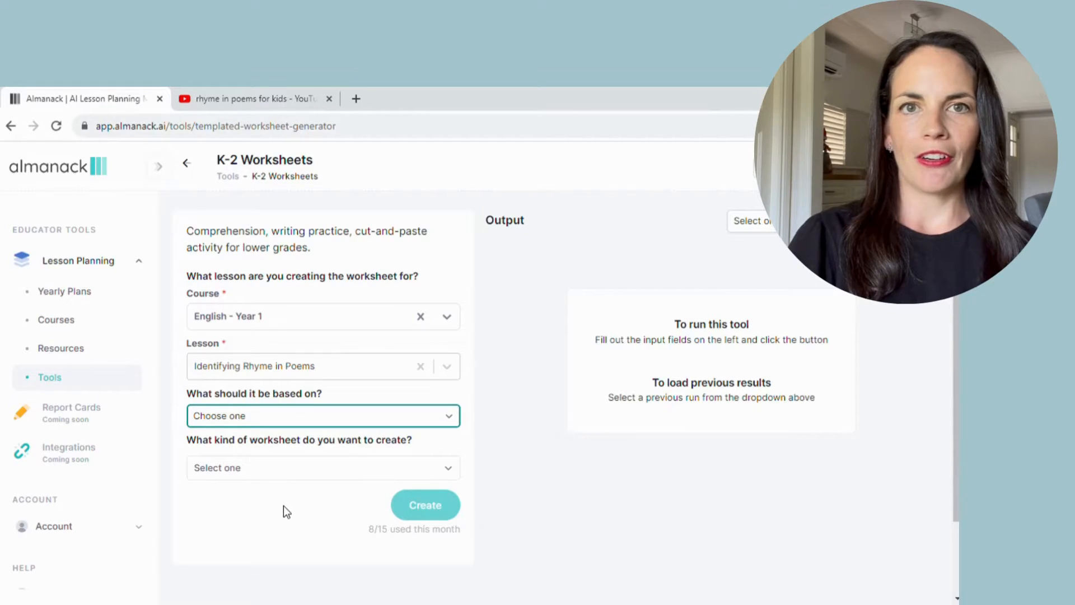
pyautogui.click(323, 416)
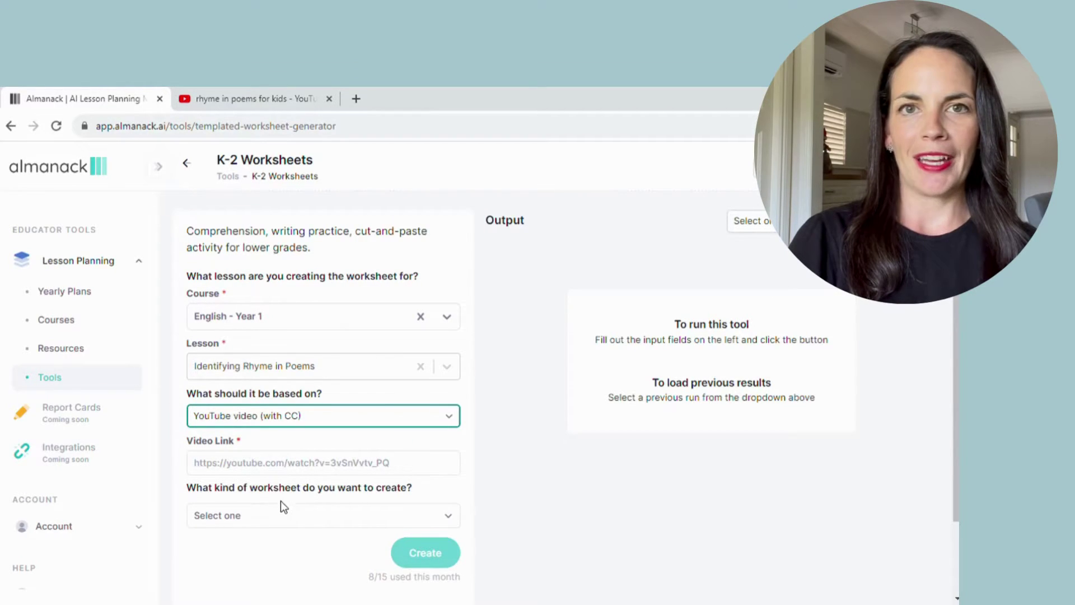
pyautogui.moveTo(368, 215)
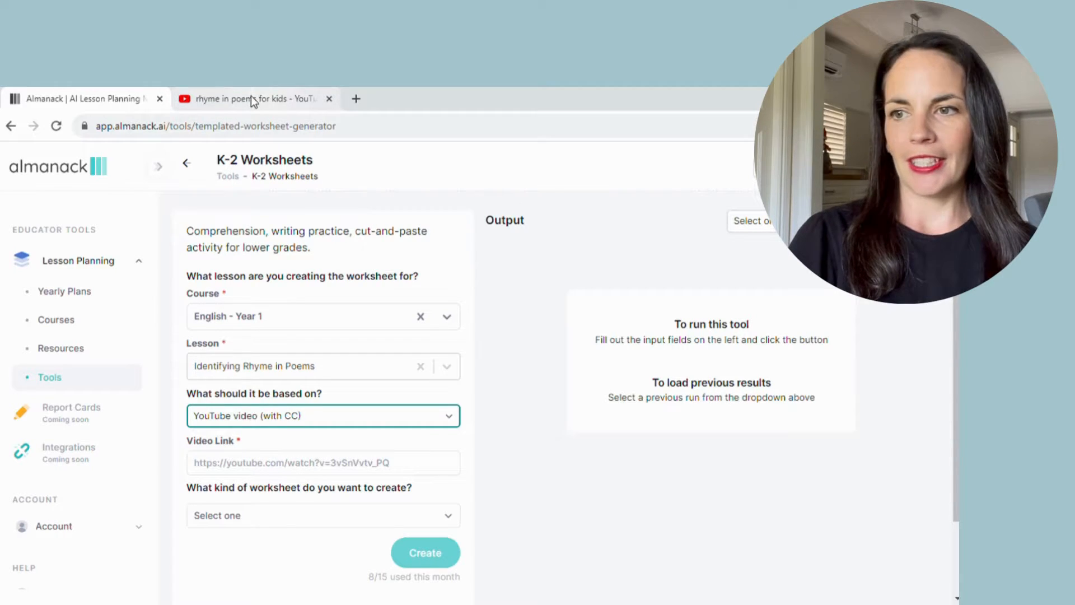
# Open the Poetry rhyme scheme video on YouTube, grab its URL and return to Almanack
pyautogui.click(254, 99)
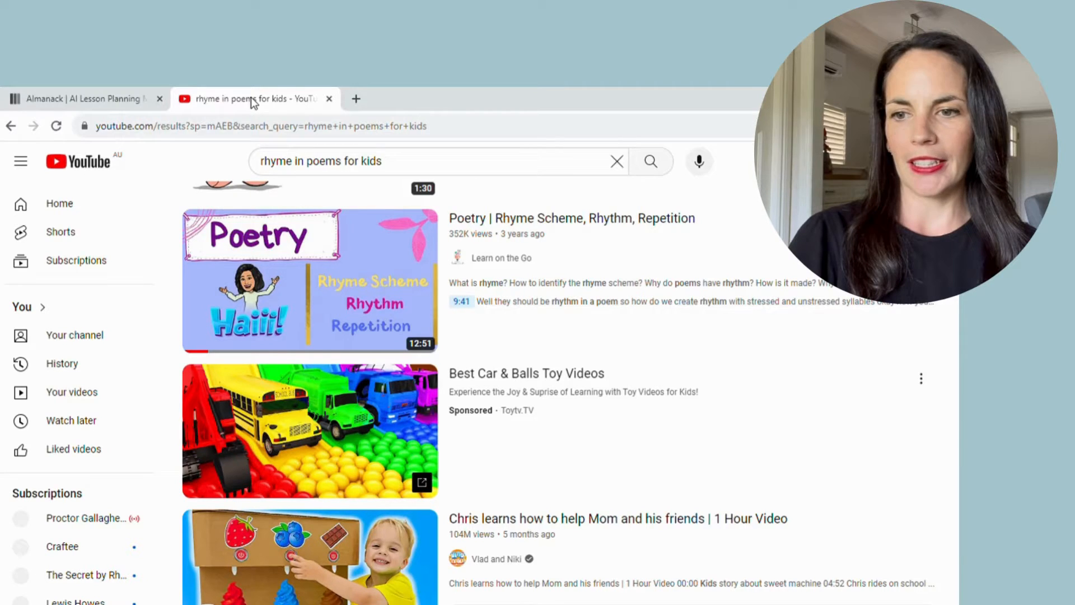
pyautogui.moveTo(320, 272)
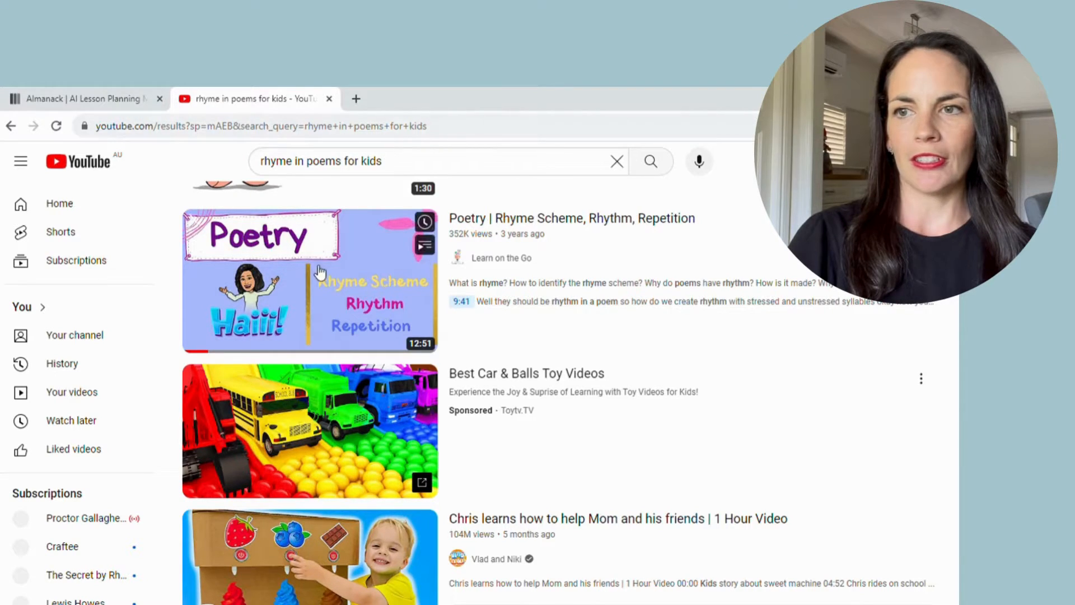
pyautogui.moveTo(346, 267)
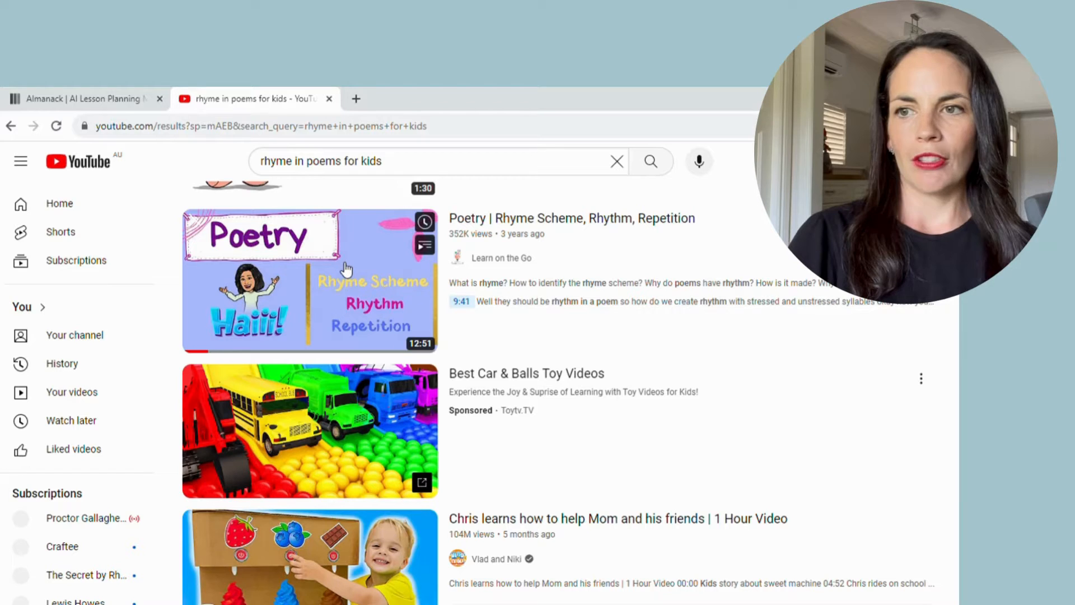
pyautogui.click(309, 280)
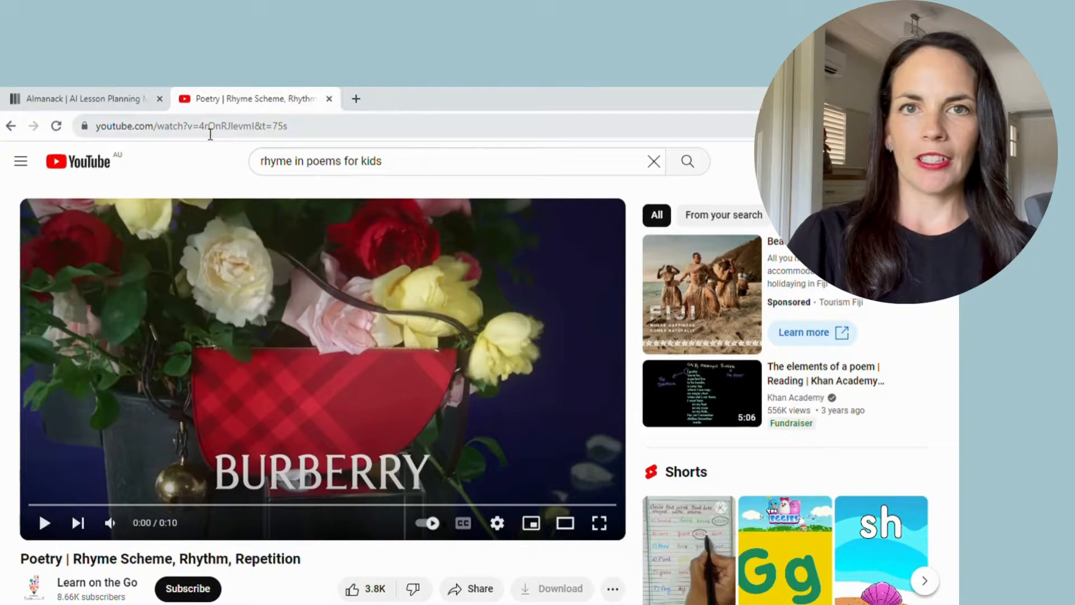
pyautogui.click(191, 126)
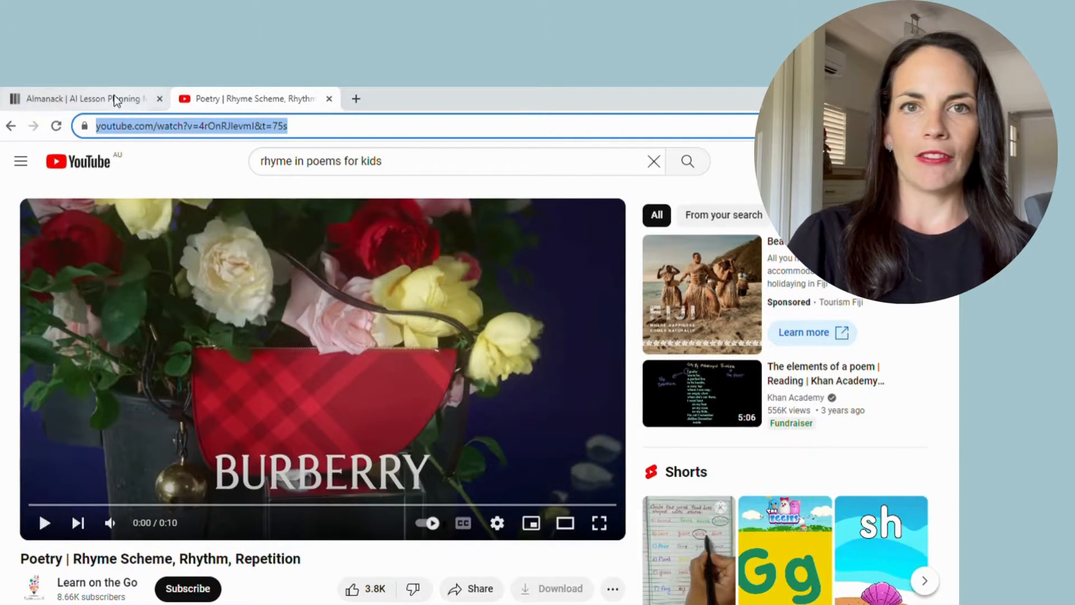
pyautogui.click(81, 99)
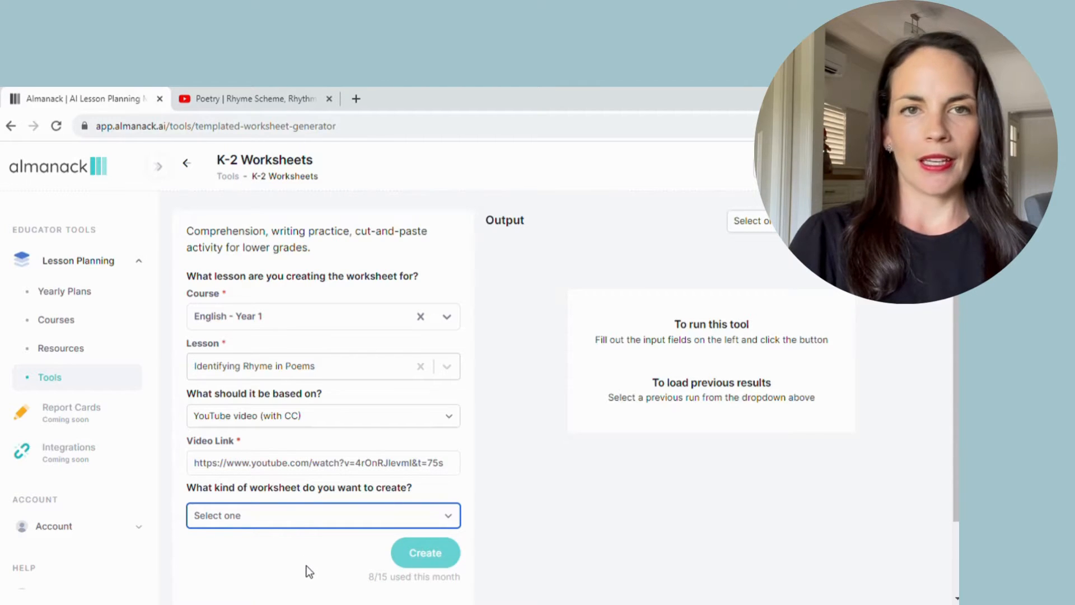
pyautogui.moveTo(302, 588)
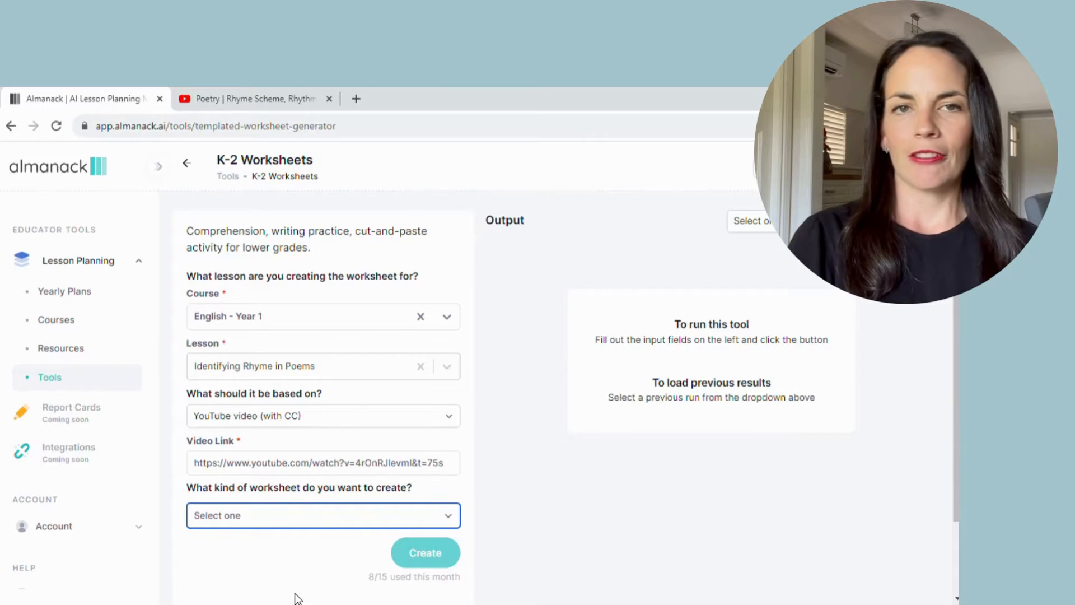
pyautogui.moveTo(281, 581)
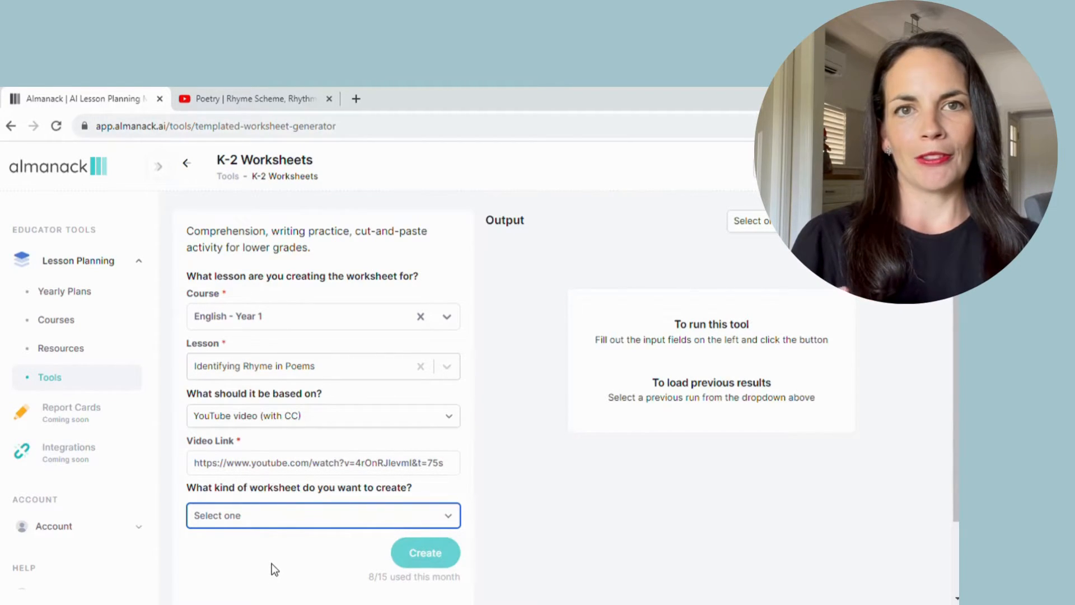
# Set the worksheet type to Fill in the blanks and create the worksheet
pyautogui.click(322, 515)
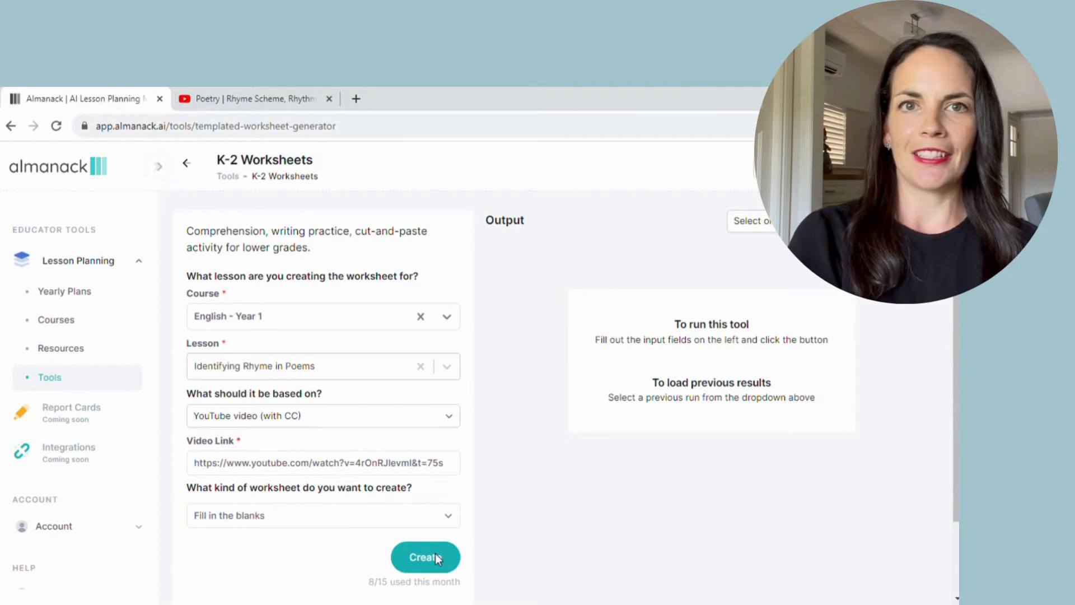
pyautogui.click(426, 557)
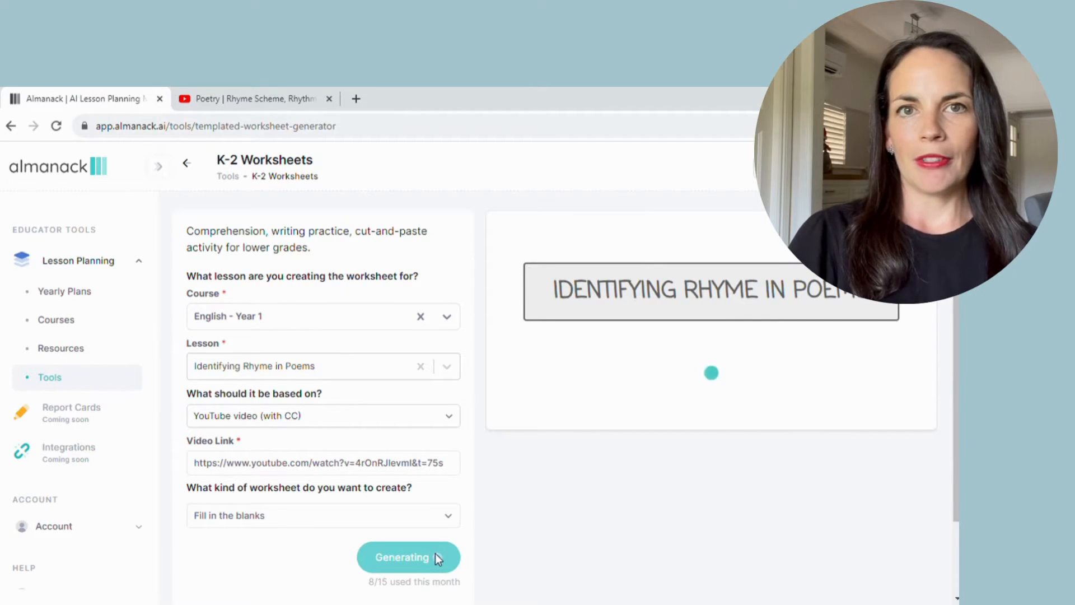
# Wait while the Identifying Rhyme in Poems worksheet generates in the Output panel
pyautogui.click(425, 556)
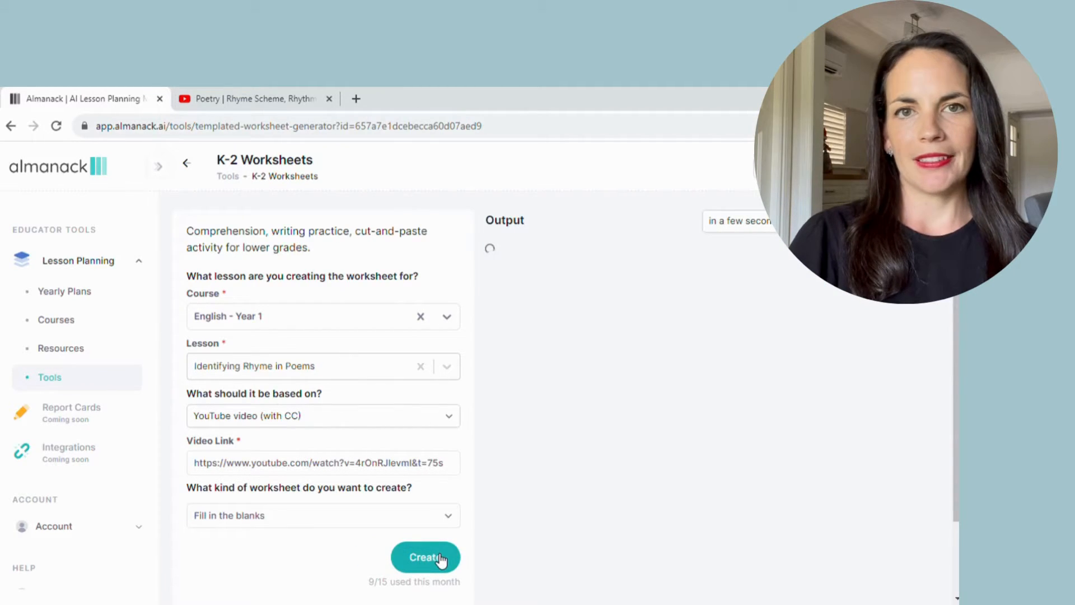
pyautogui.click(426, 557)
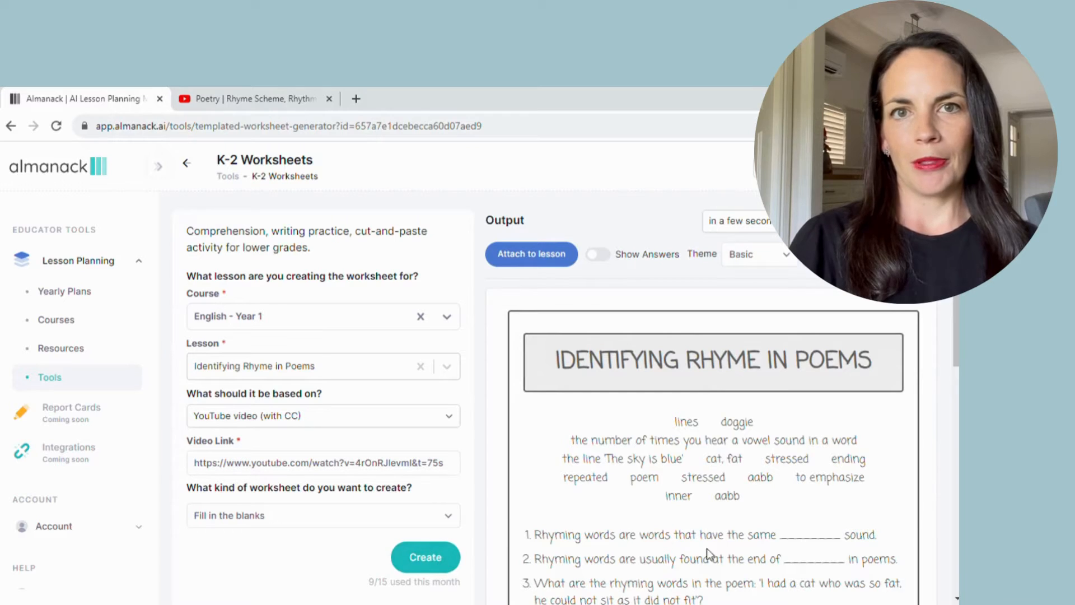
pyautogui.moveTo(740, 523)
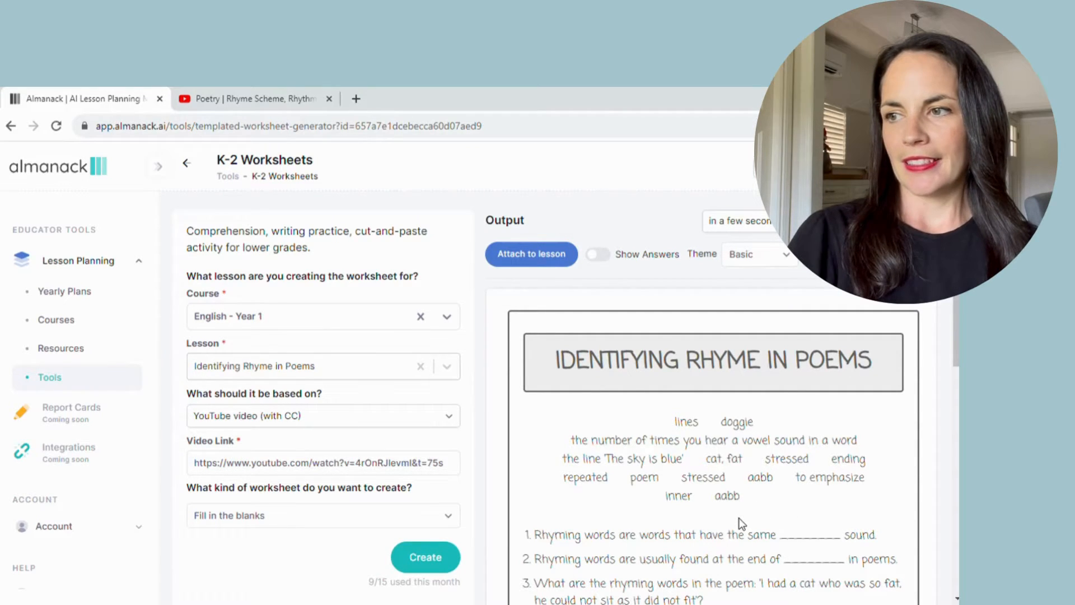
pyautogui.scroll(-3)
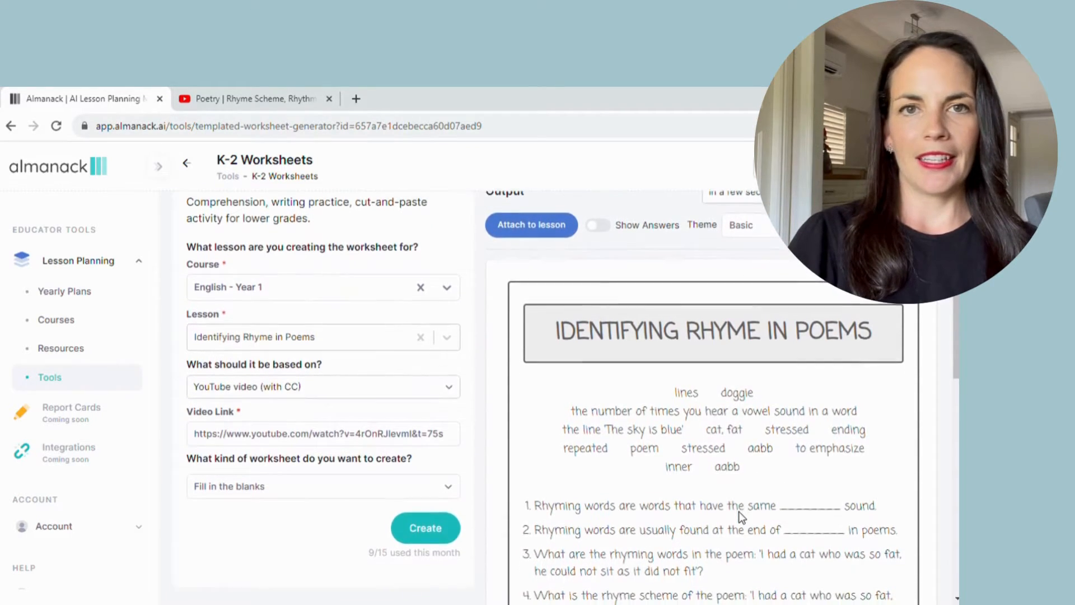
pyautogui.scroll(3)
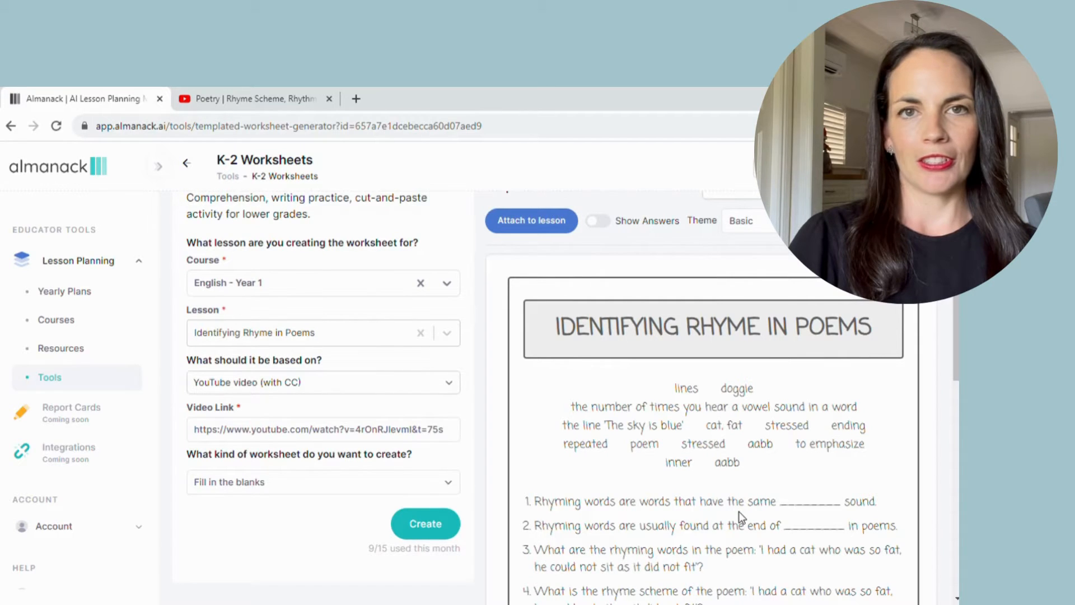
pyautogui.scroll(-3)
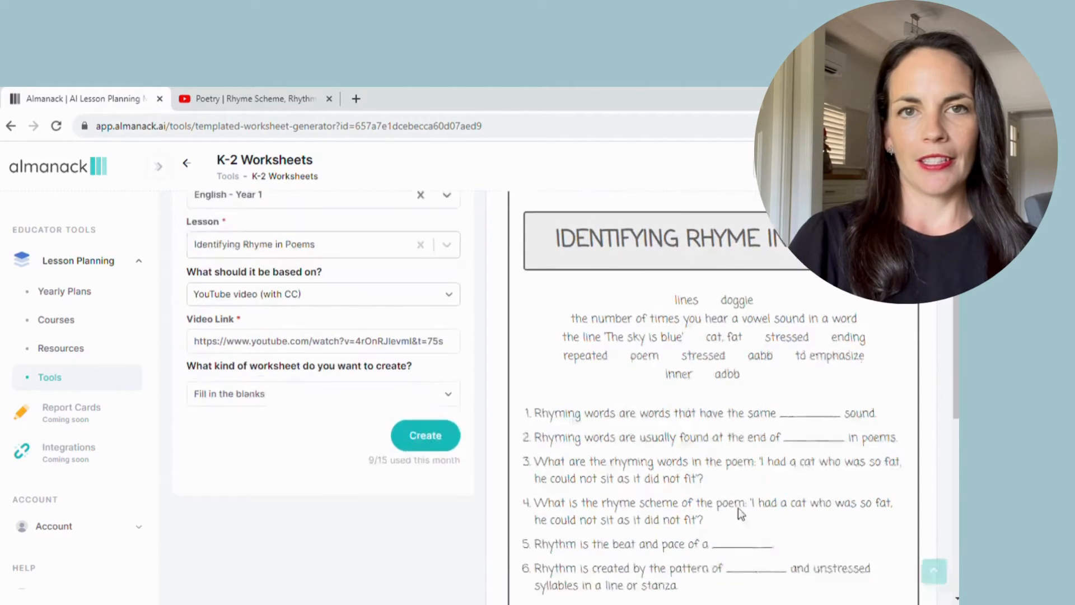
pyautogui.scroll(-3)
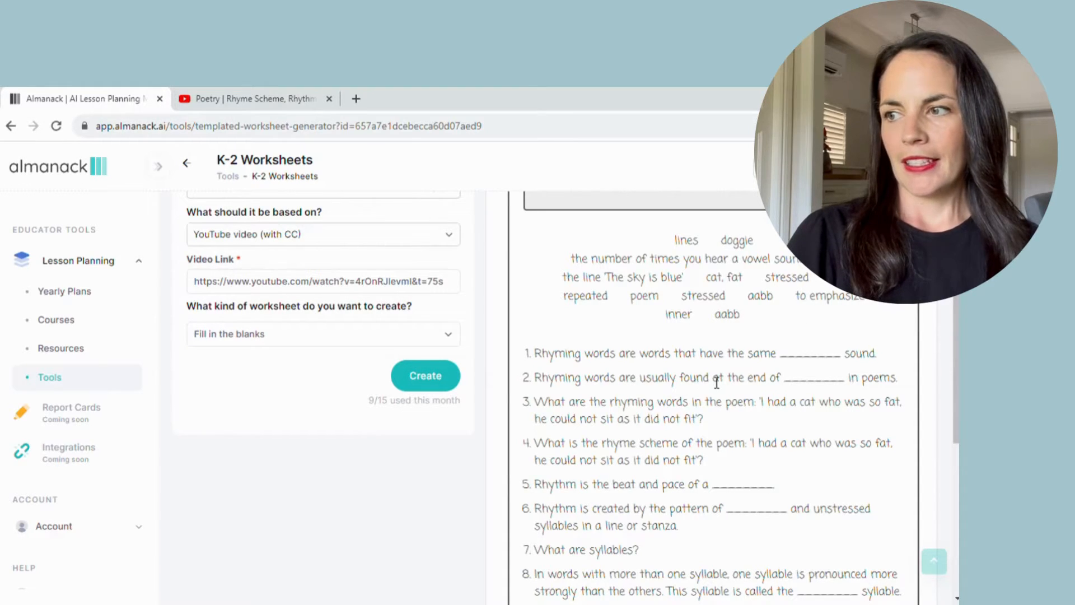
pyautogui.scroll(-3)
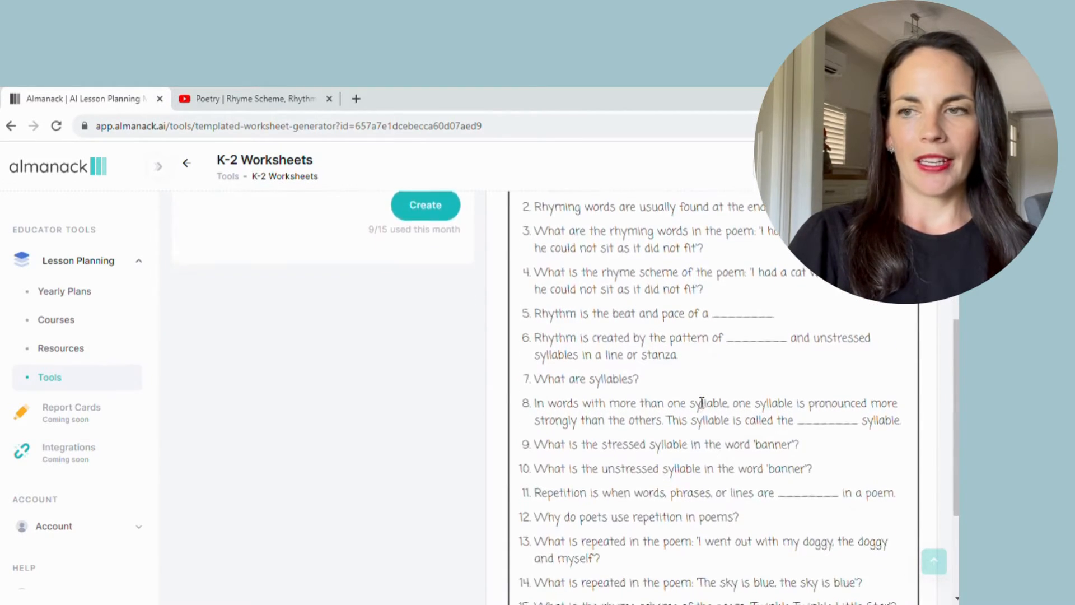
pyautogui.scroll(-3)
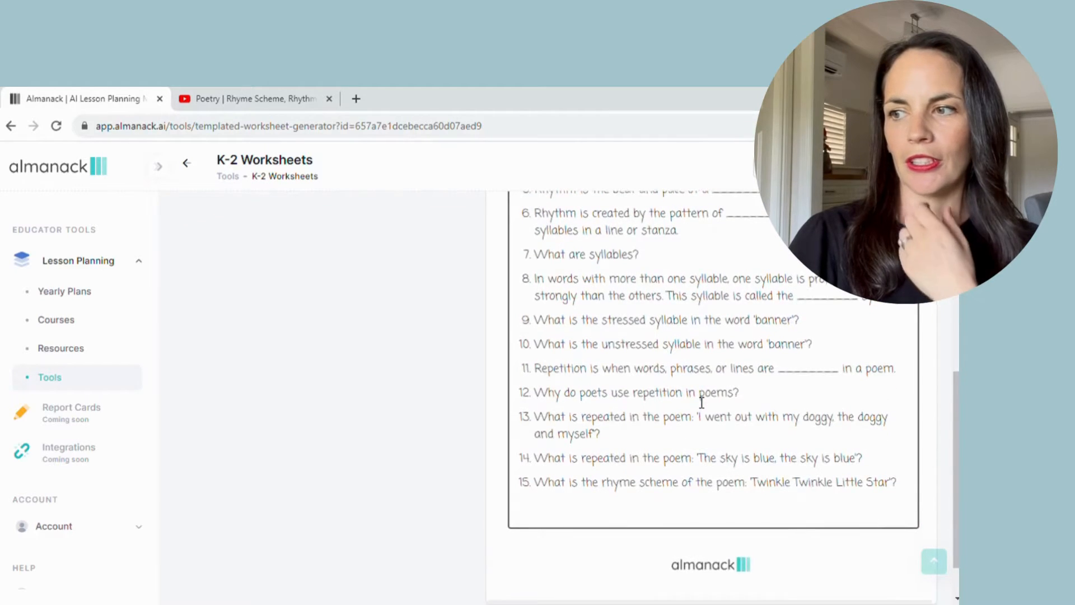
pyautogui.scroll(3)
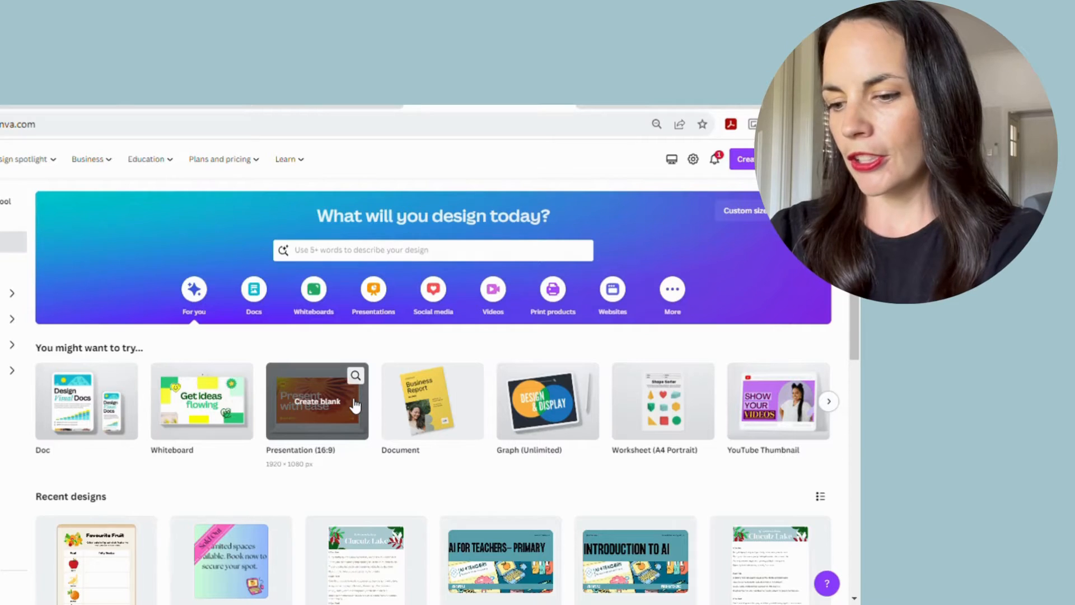
# Search Canva templates for 'worksheets' and browse the results
pyautogui.click(432, 250)
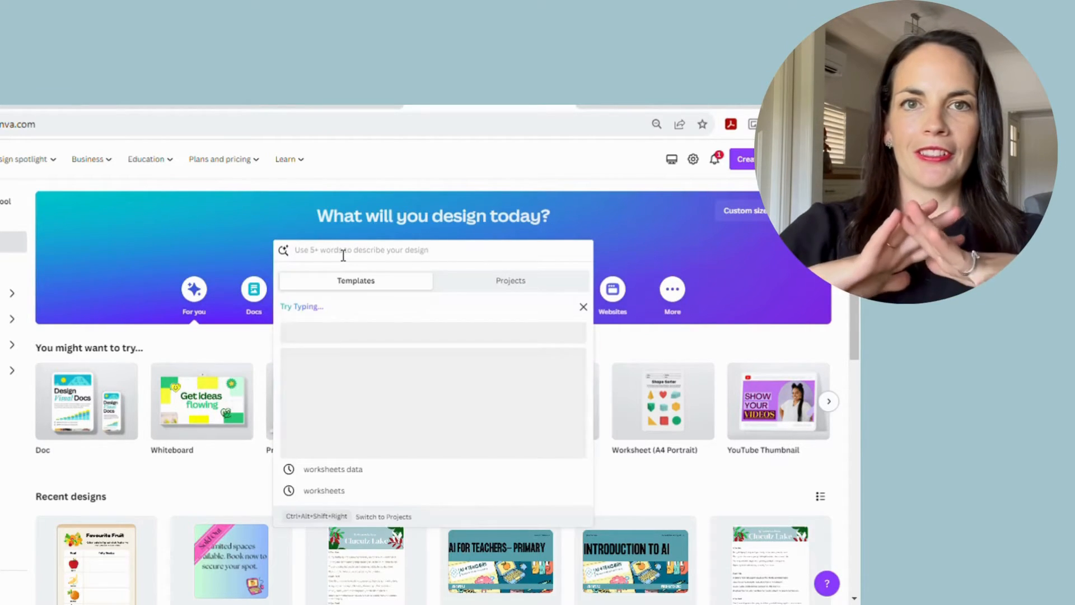
pyautogui.write('worksheets')
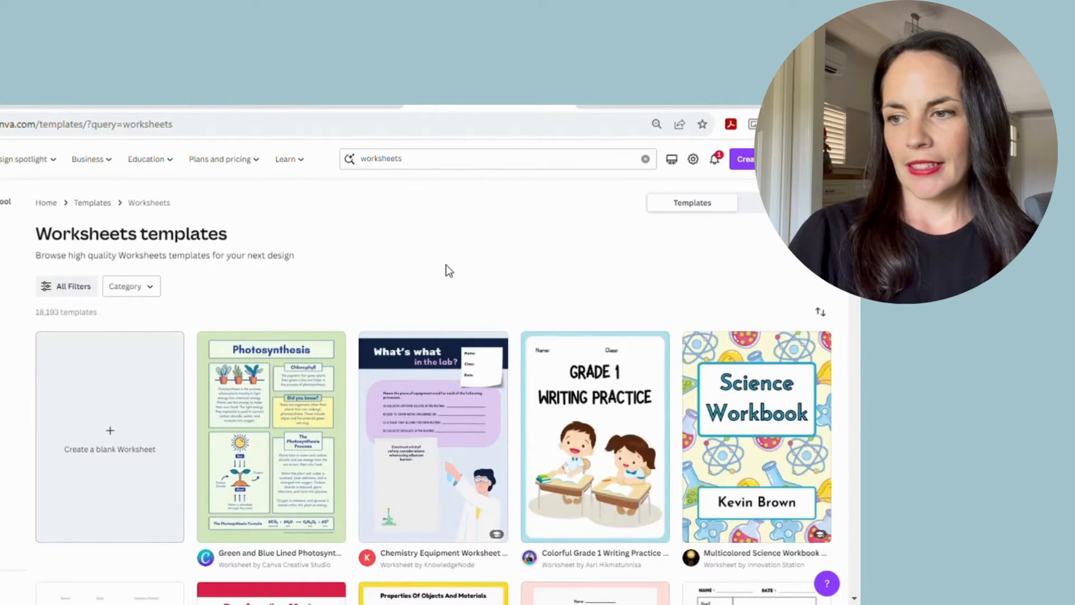
pyautogui.scroll(-3)
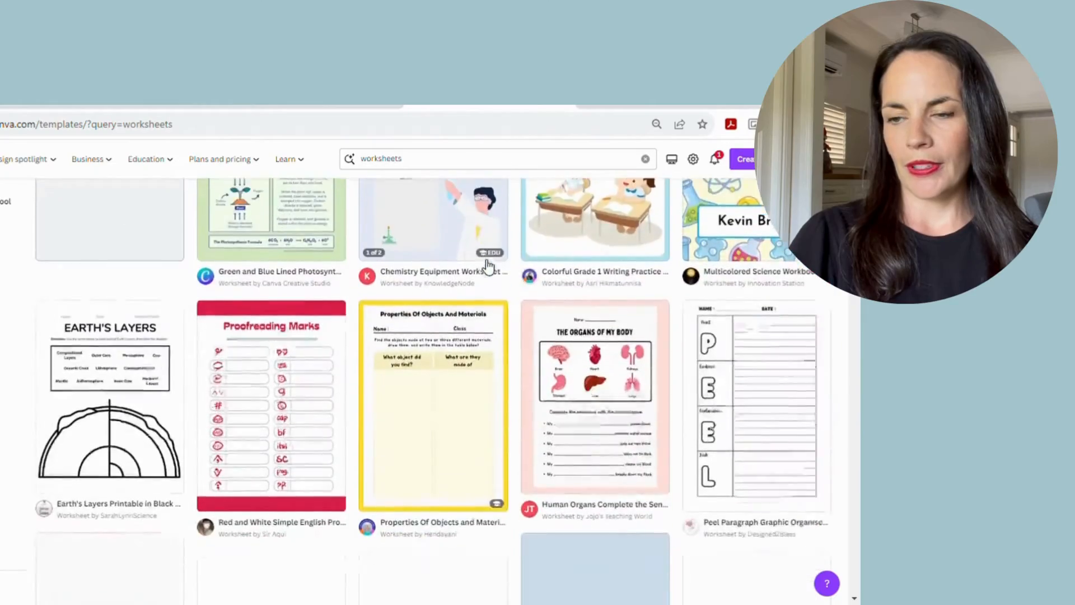
pyautogui.scroll(-3)
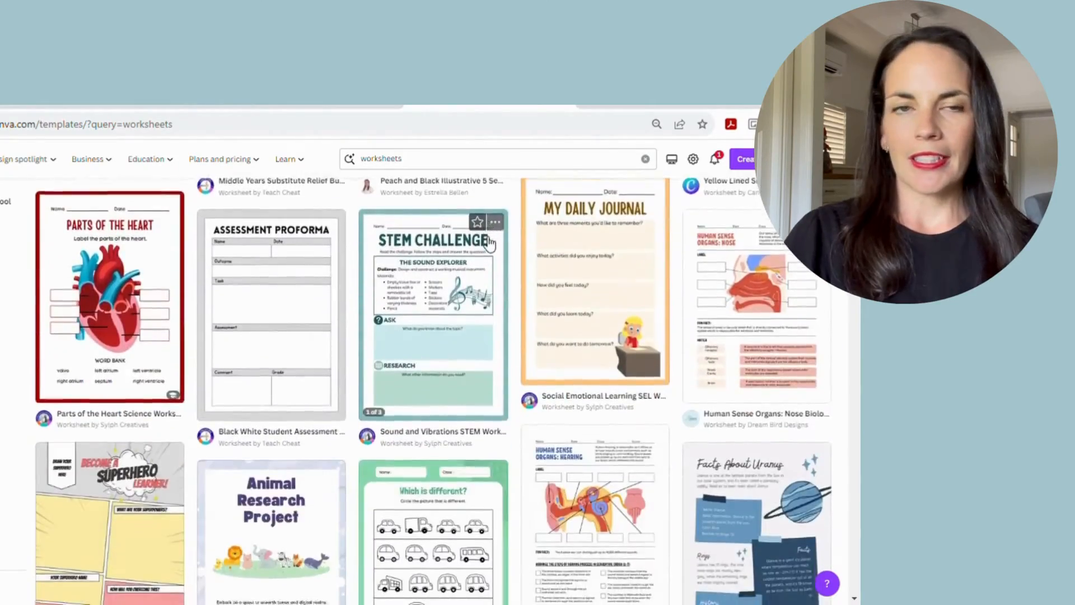
pyautogui.scroll(-3)
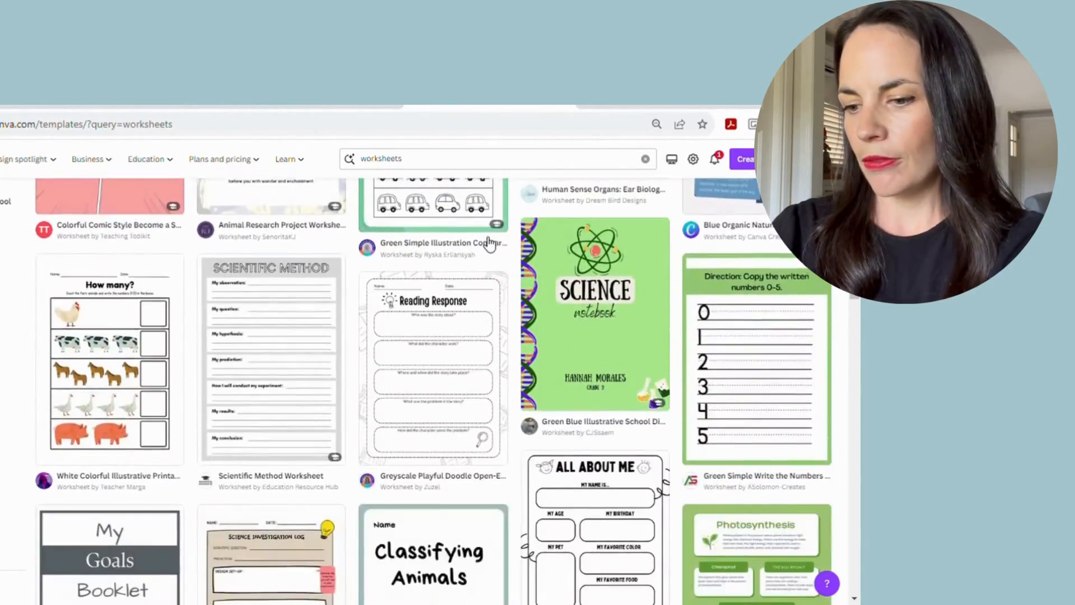
pyautogui.scroll(3)
pyautogui.write(' rhyme')
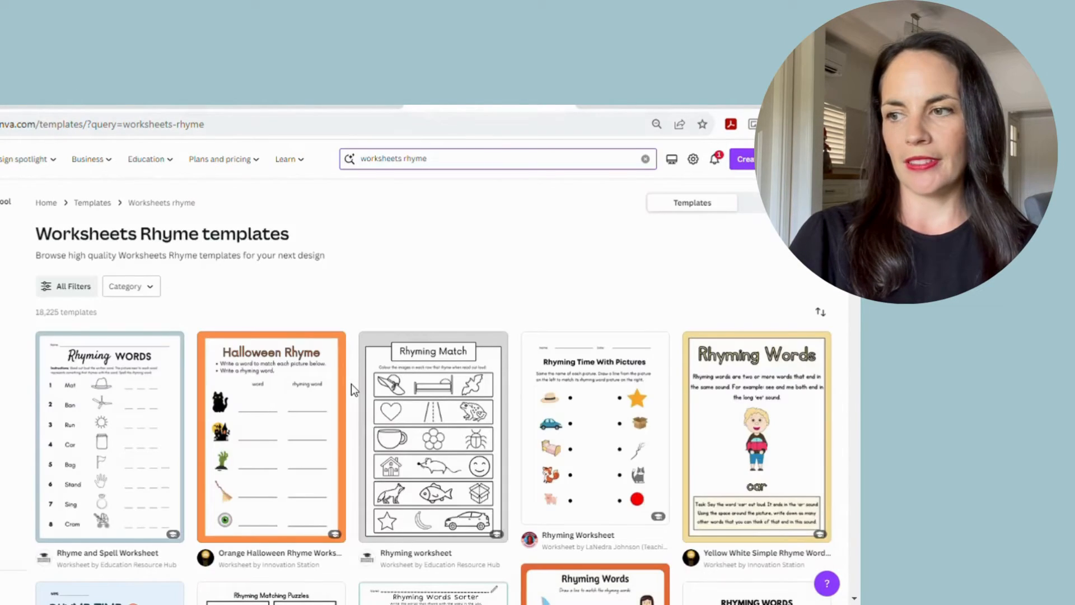
# Browse the rhyme worksheet templates, then change the search to data worksheets
pyautogui.scroll(-3)
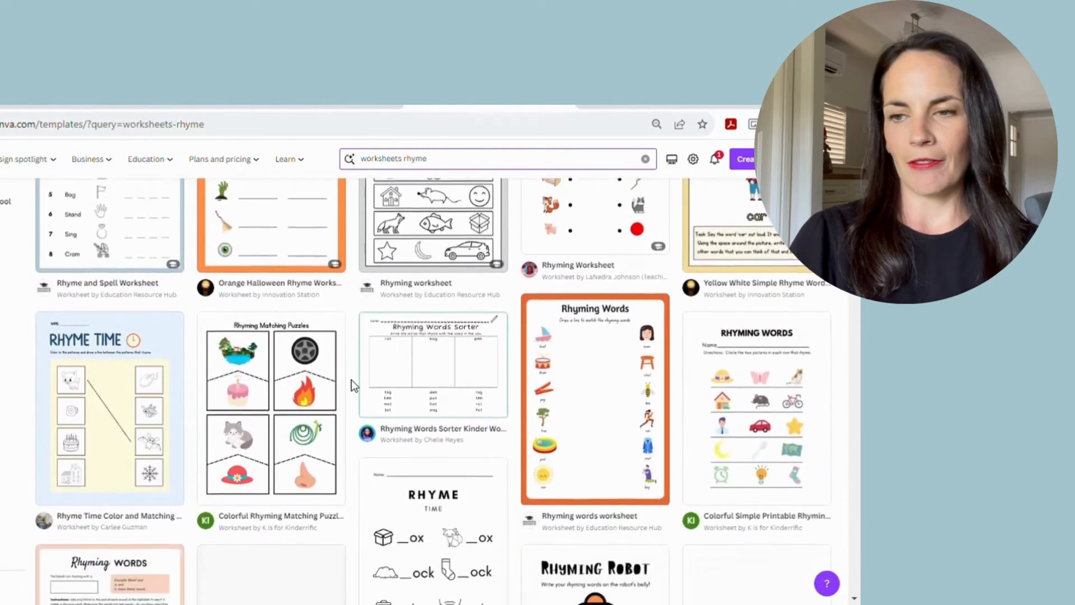
pyautogui.scroll(-3)
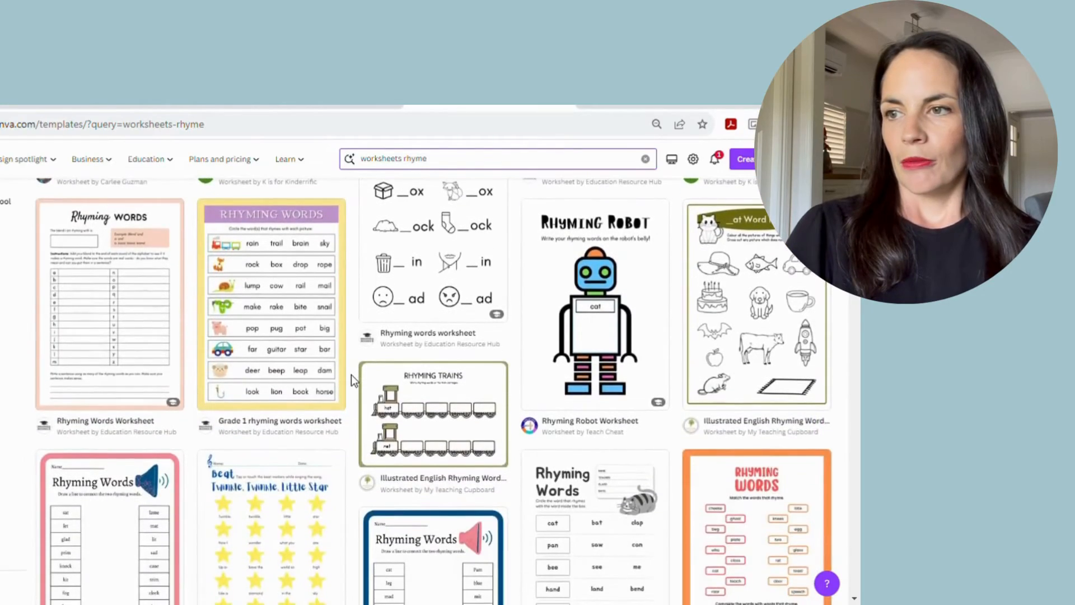
pyautogui.scroll(-3)
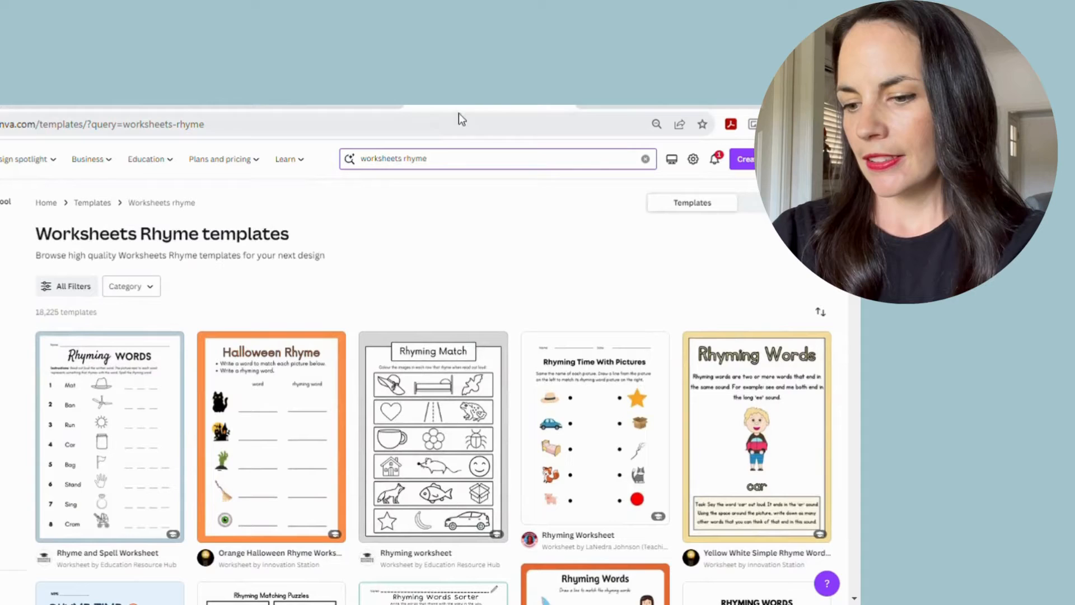
pyautogui.click(498, 158)
pyautogui.write('data')
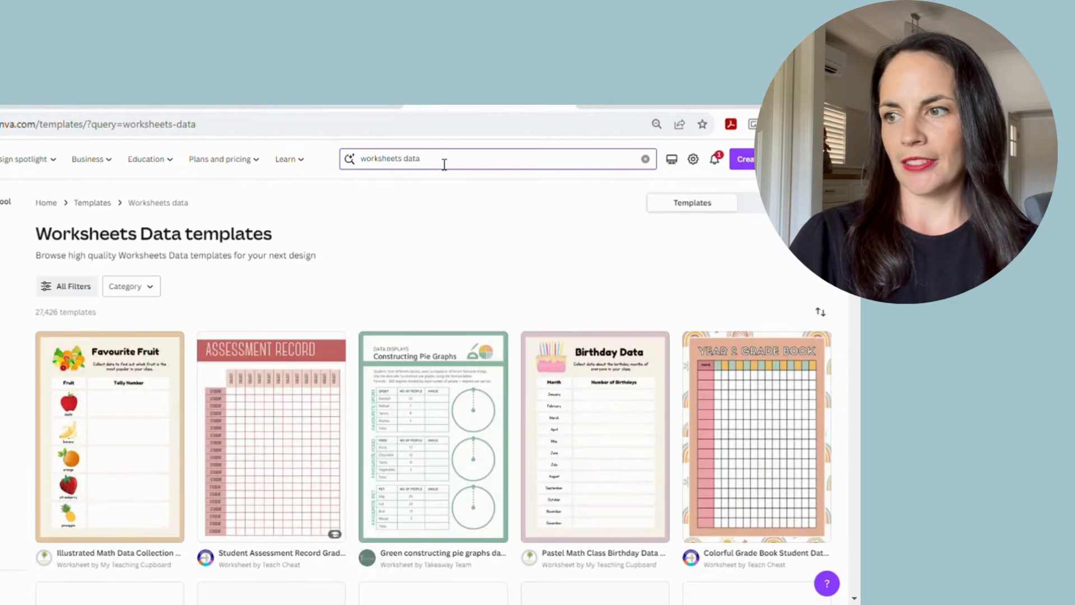
pyautogui.moveTo(111, 430)
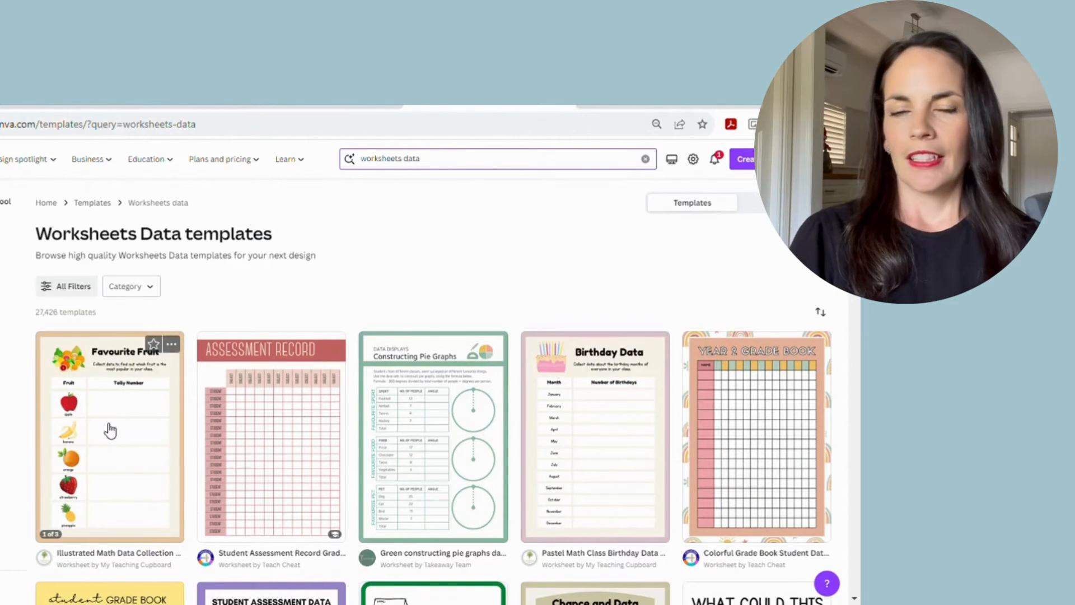
# Preview the Favourite Fruit data collection worksheet and customise it as an editable design
pyautogui.click(110, 432)
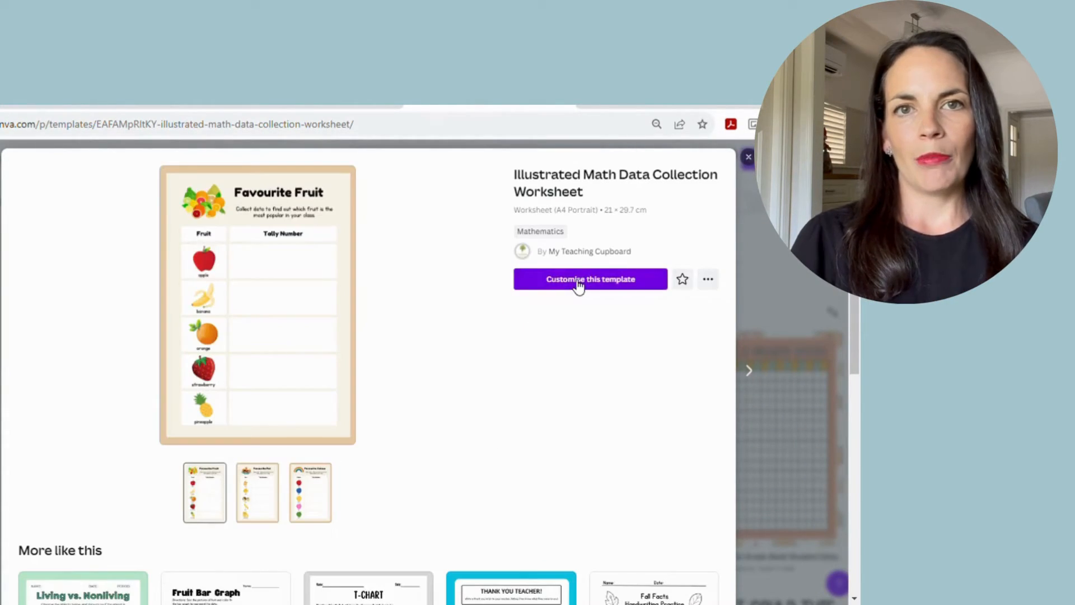
pyautogui.click(589, 279)
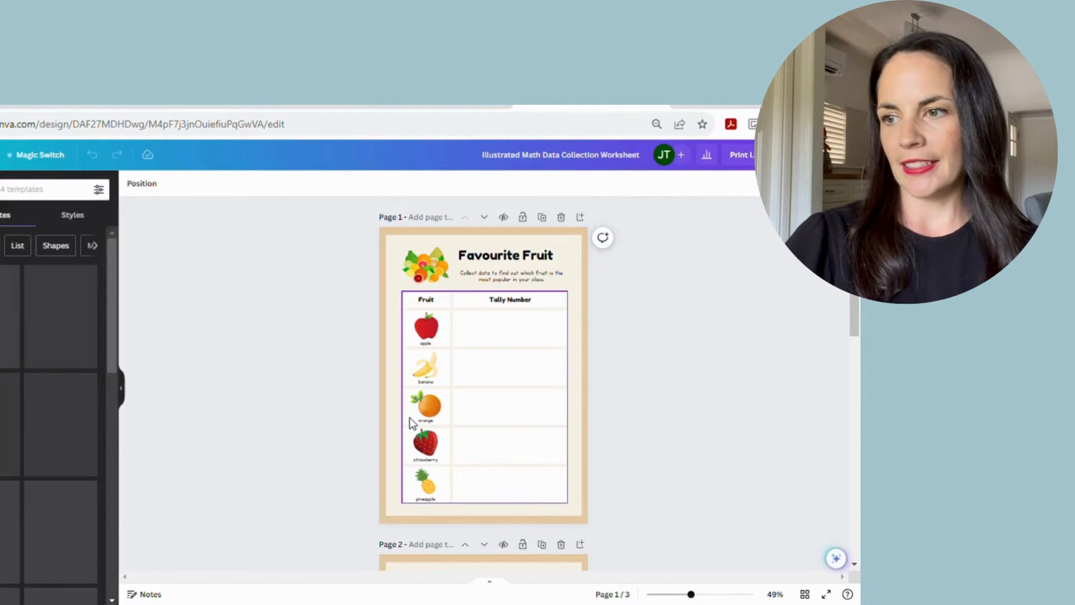
# Delete the orange picture and remove a row from the Favourite Fruit table
pyautogui.click(425, 405)
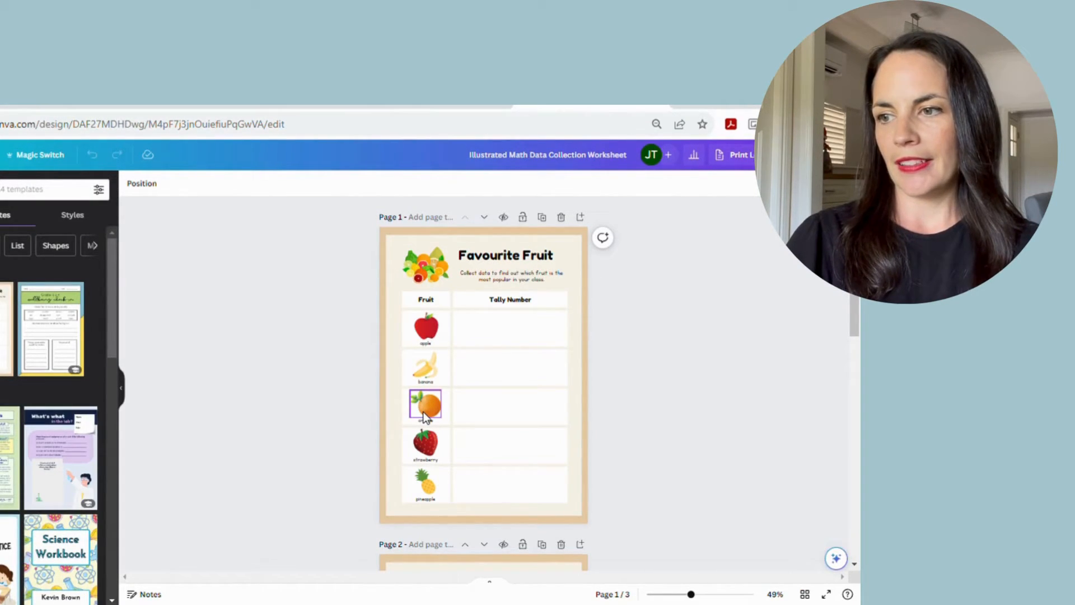
pyautogui.click(425, 404)
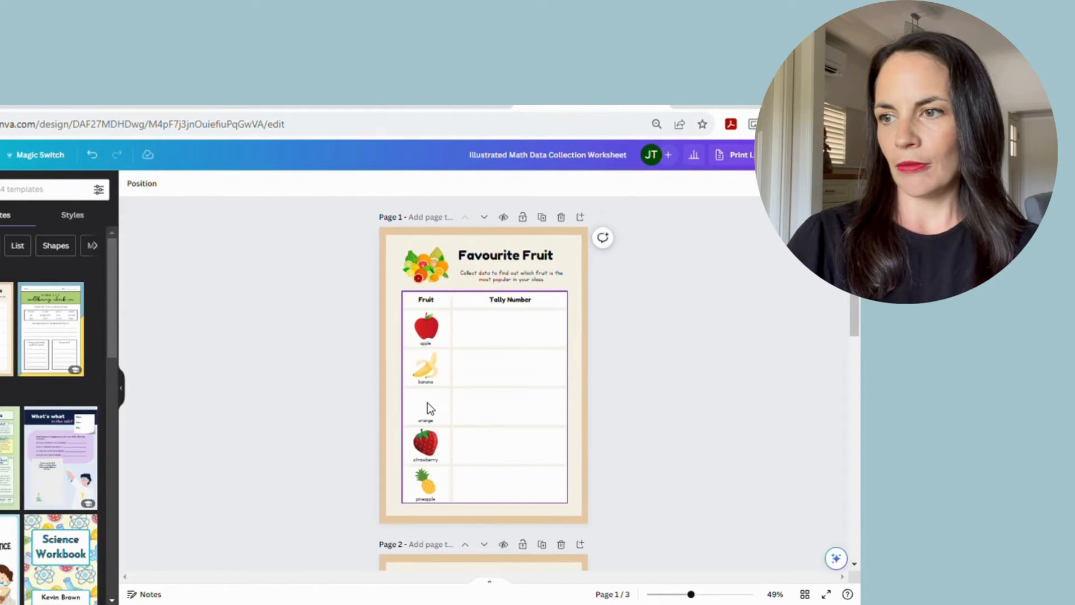
pyautogui.click(426, 405)
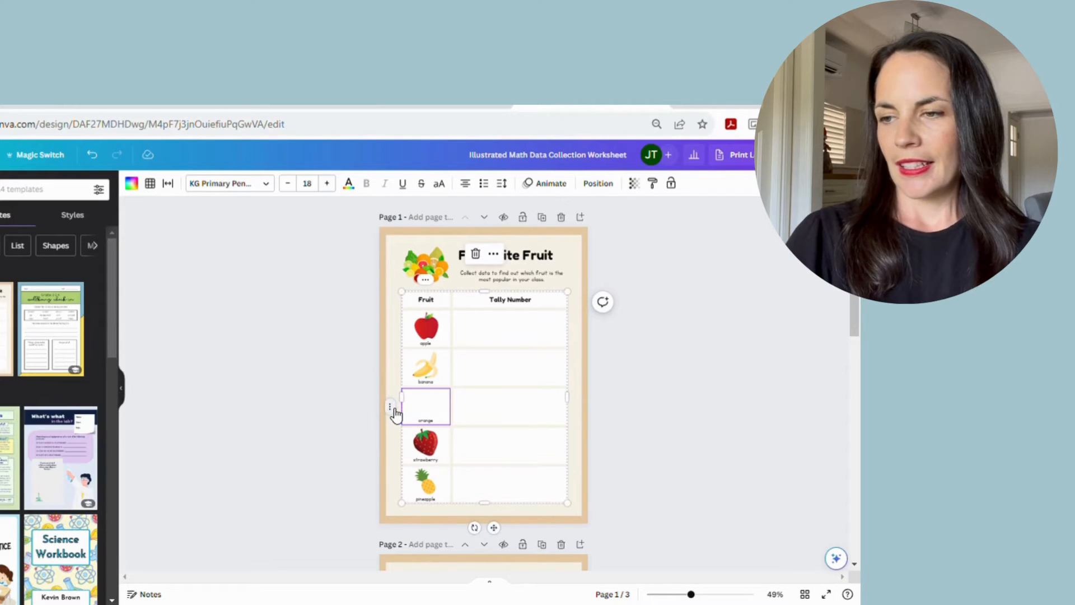
pyautogui.rightClick(425, 405)
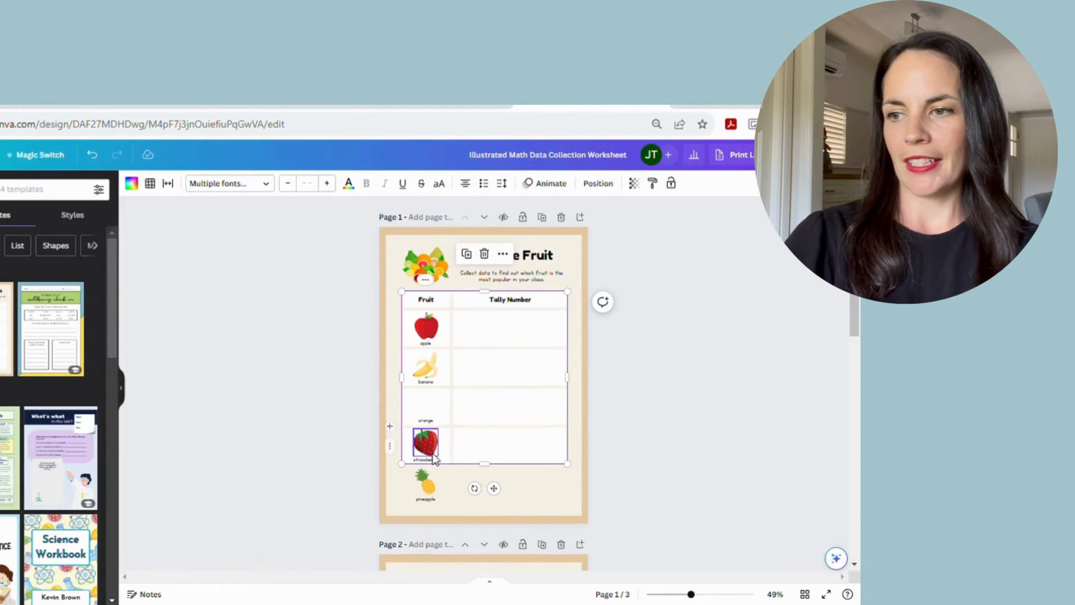
# Delete the strawberry and leftover pineapple pictures from the table
pyautogui.click(426, 484)
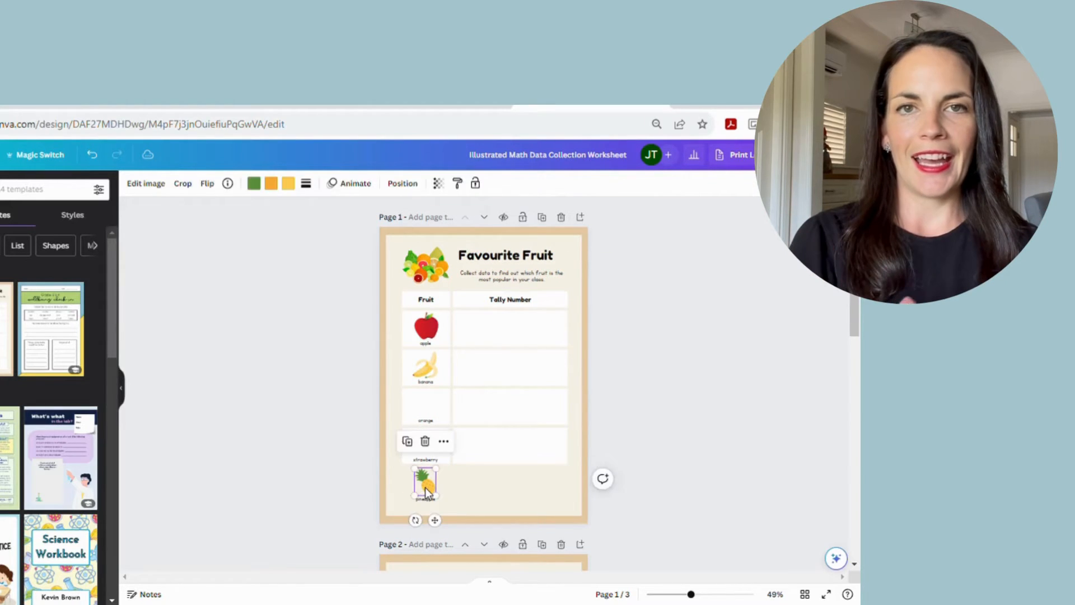
pyautogui.click(424, 441)
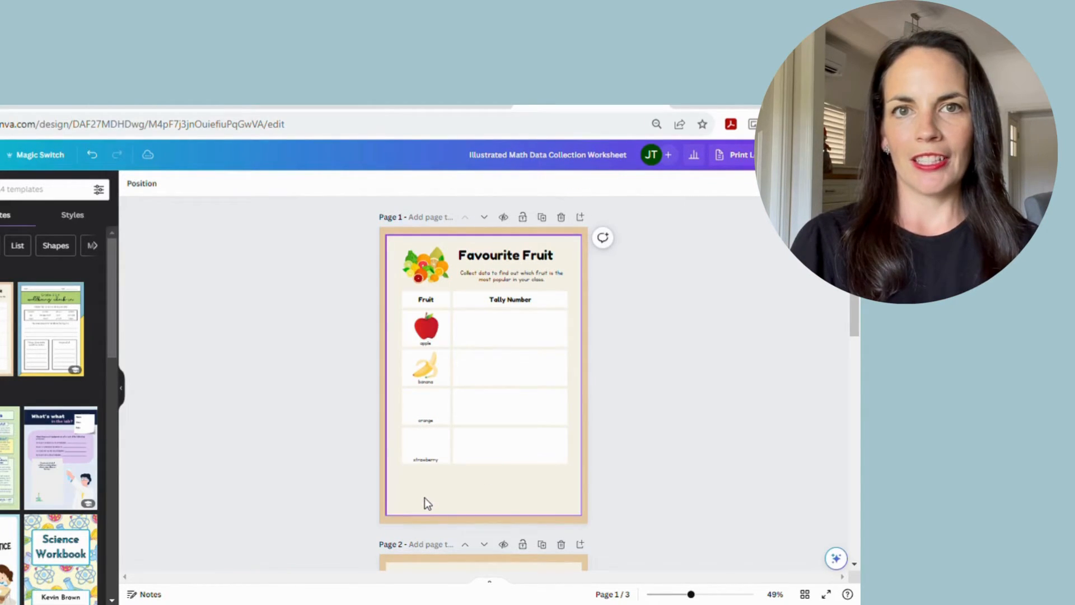
pyautogui.click(457, 414)
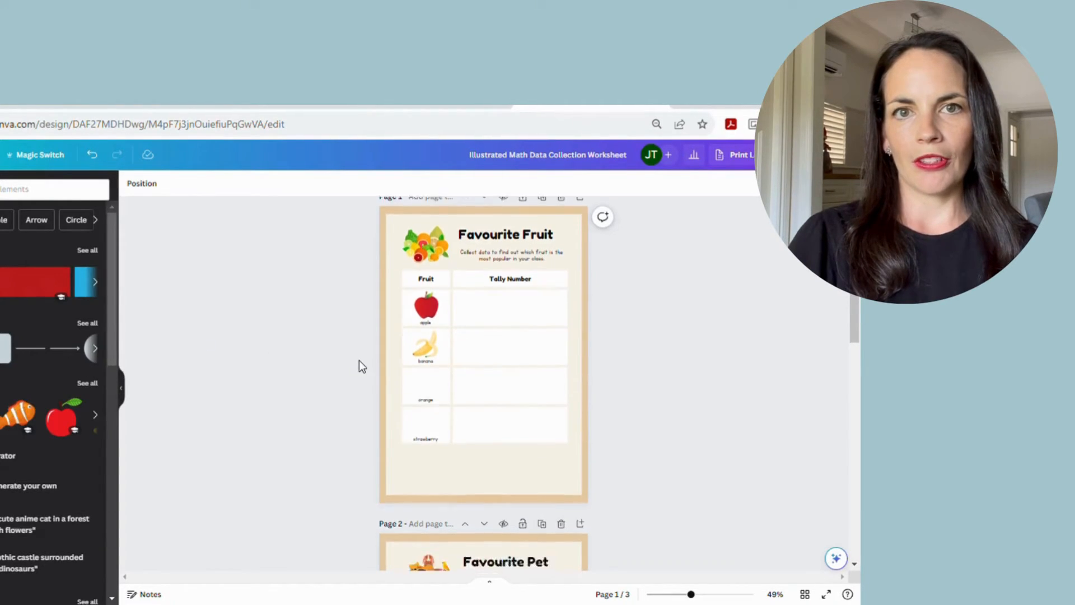
pyautogui.scroll(-3)
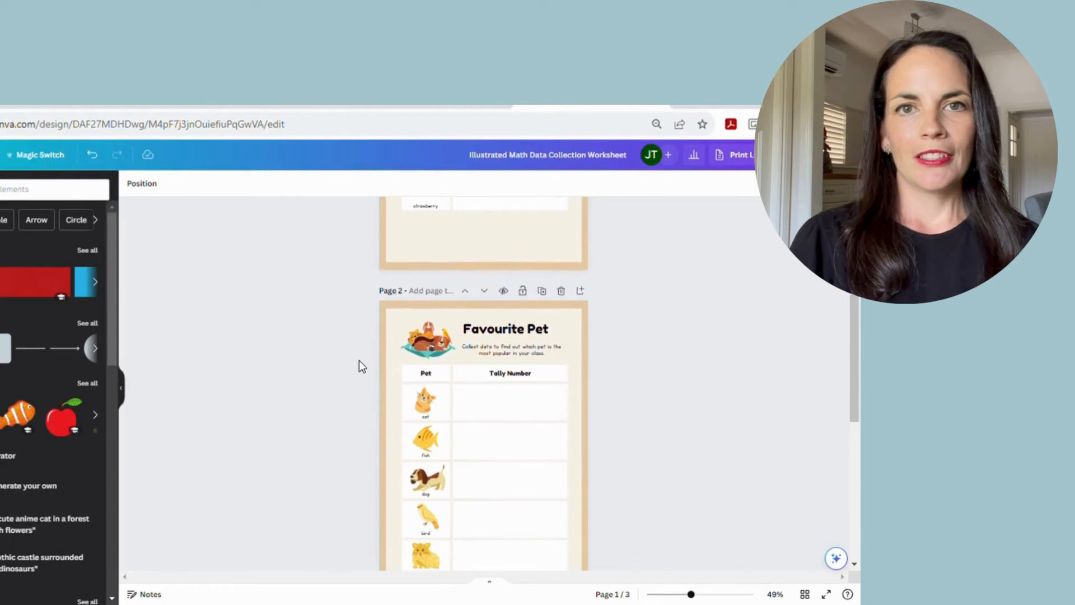
pyautogui.scroll(-3)
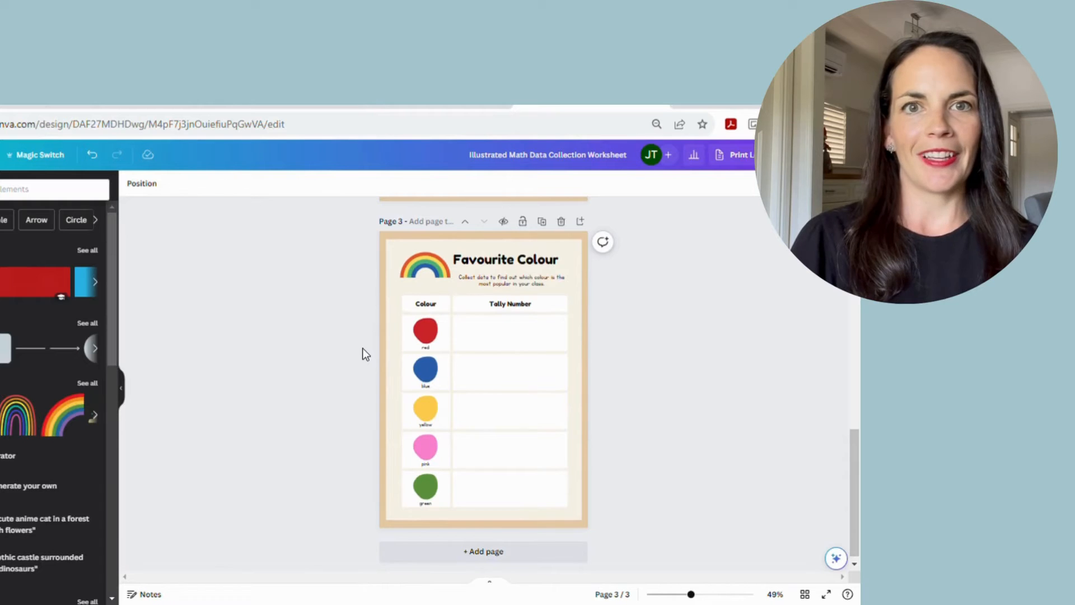
pyautogui.scroll(3)
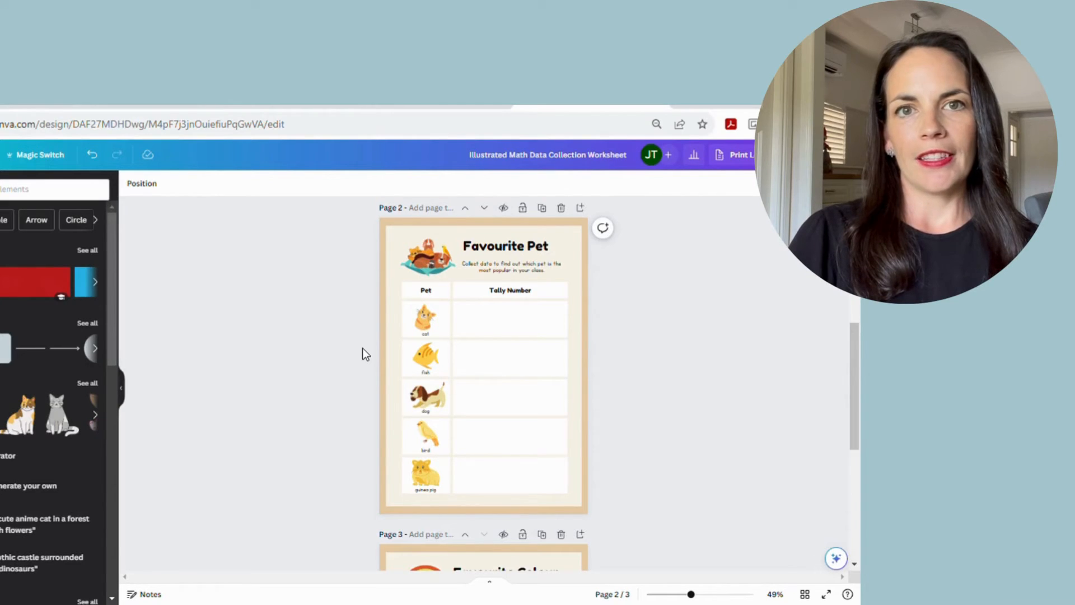
pyautogui.scroll(3)
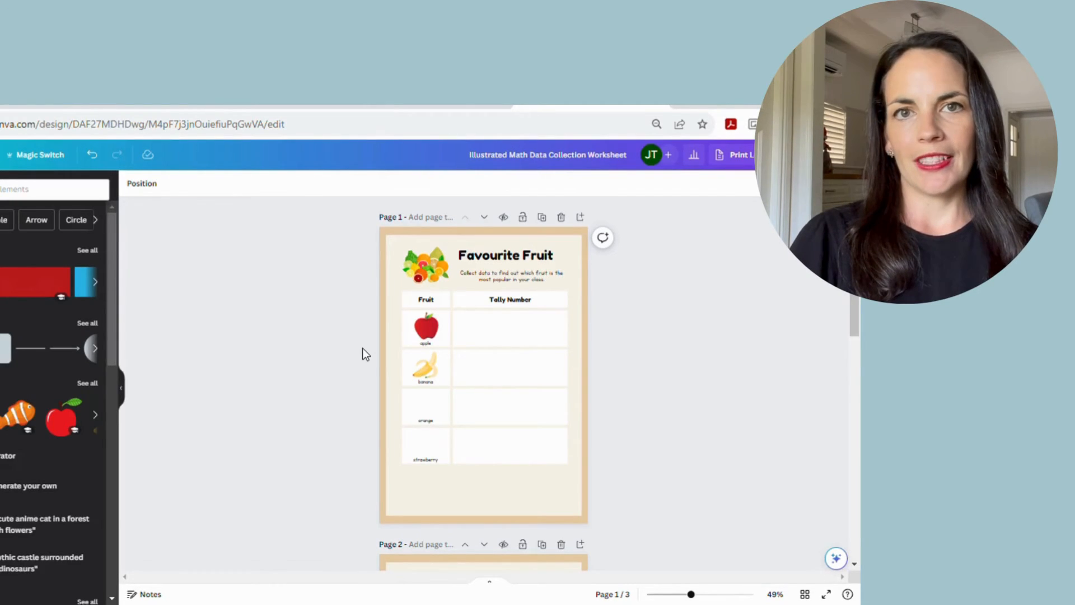
pyautogui.moveTo(689, 348)
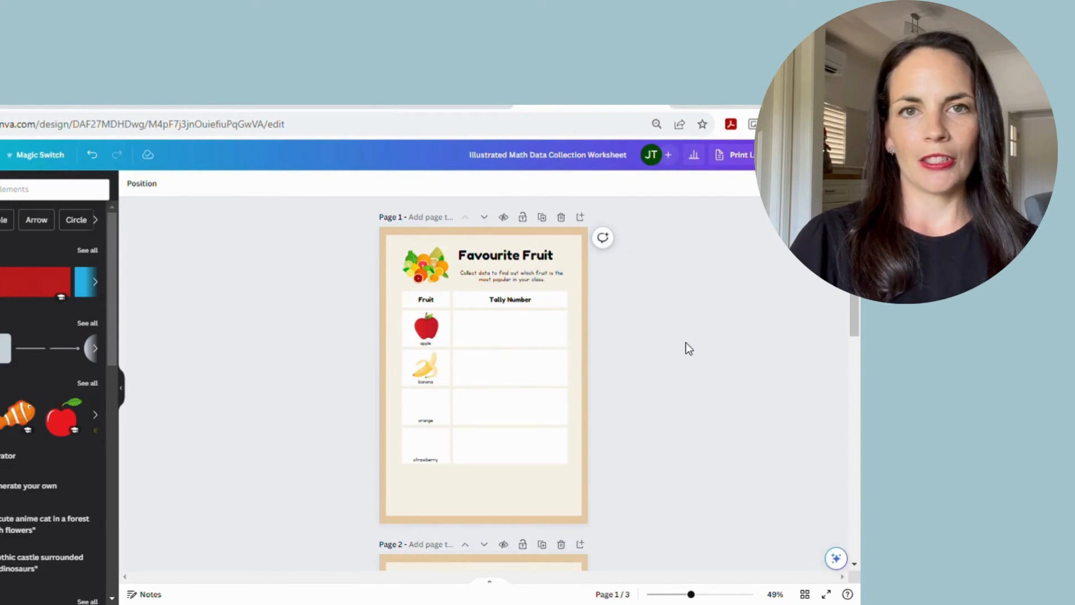